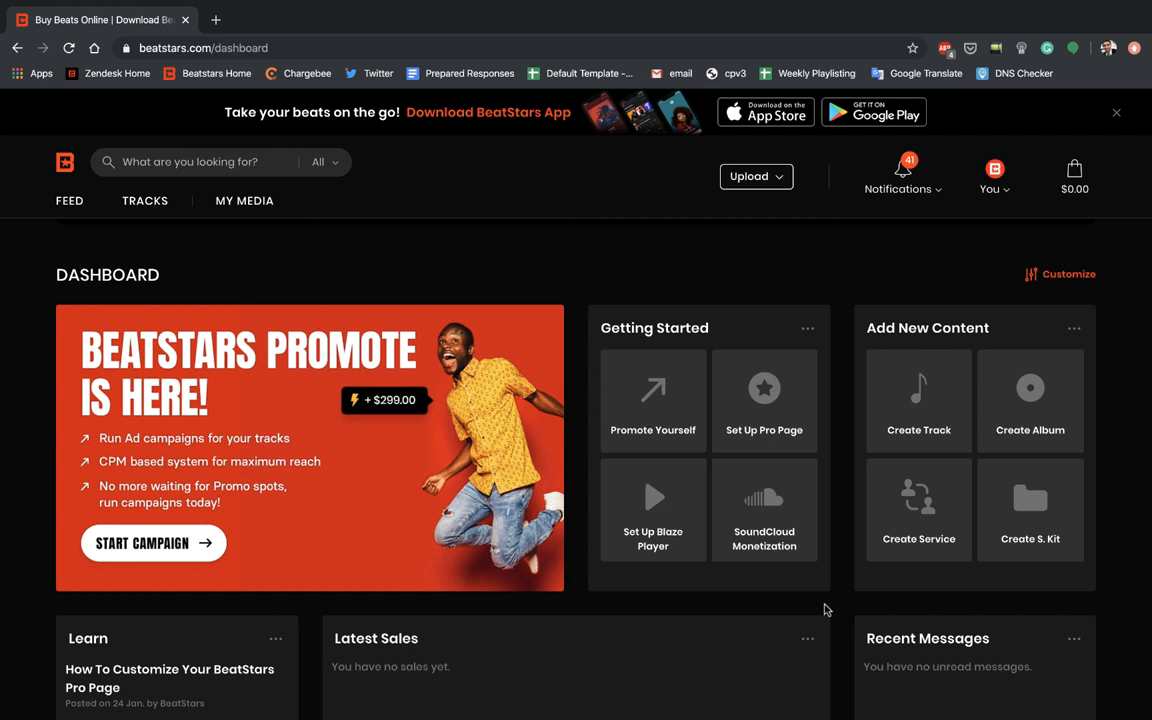
{"action": "mouse_move", "coordinate": [250, 377]}
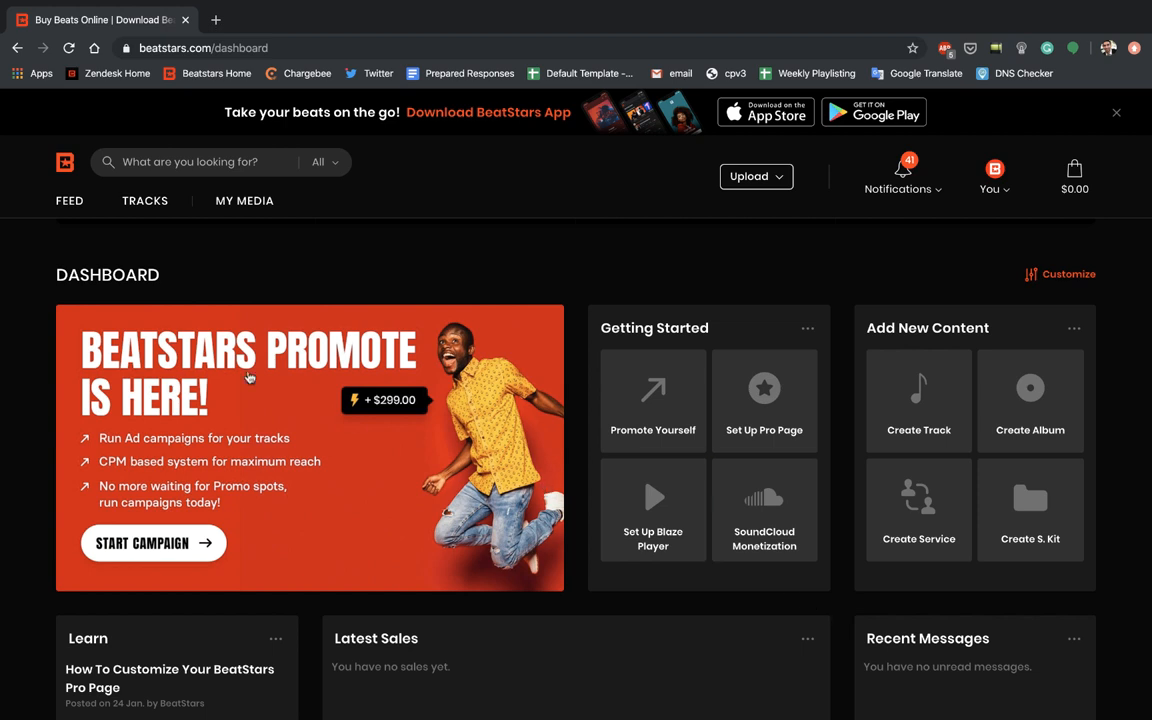
{"action": "mouse_move", "coordinate": [182, 448]}
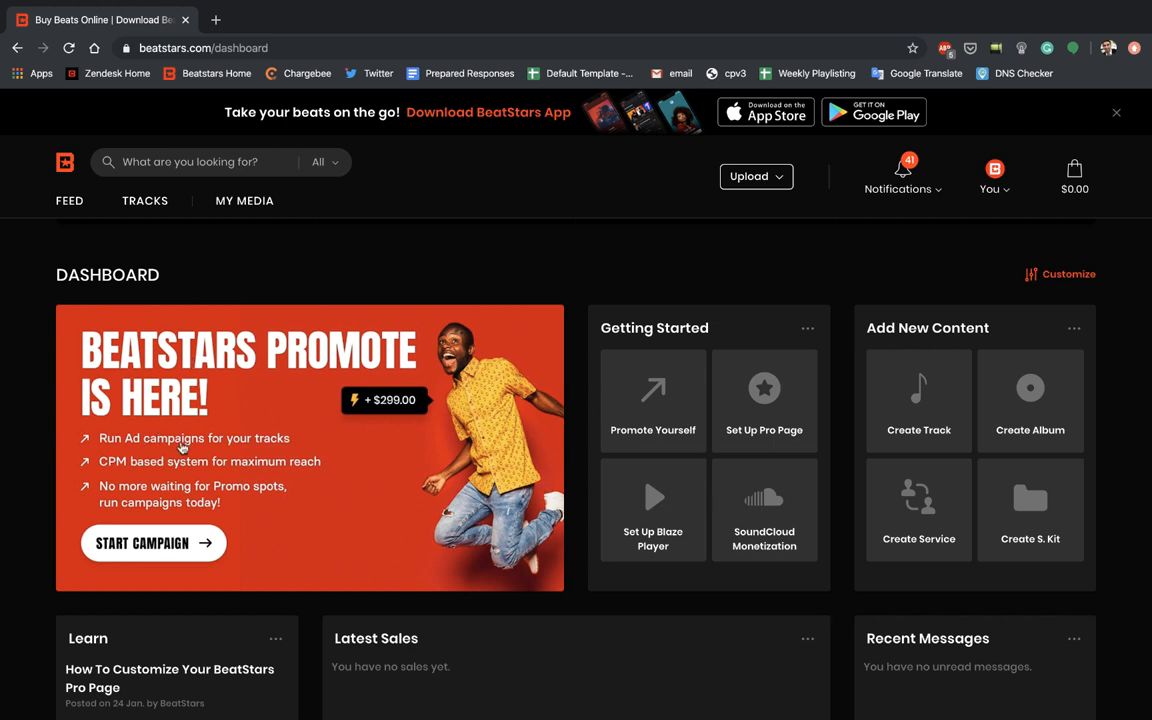
Open the campaigns list from Start Campaign in the BeatStars Promote banner.
{"action": "left_click", "coordinate": [153, 542]}
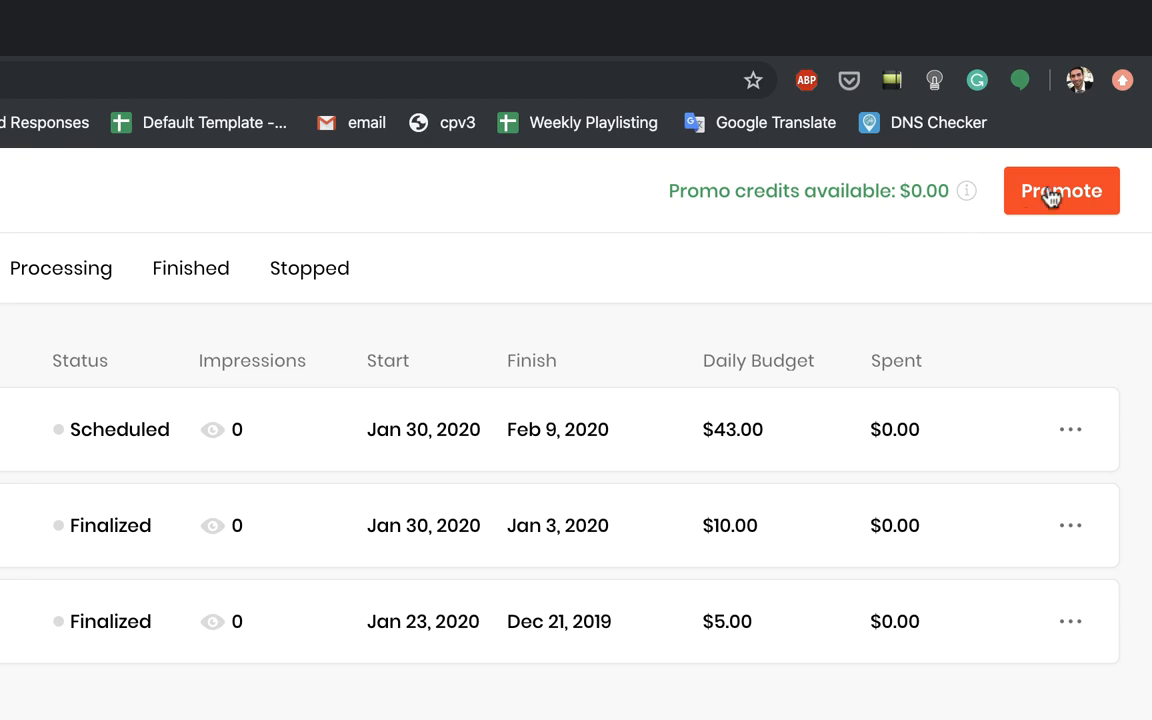
Start a new promotion, choose New Track, and advance to step 2.
{"action": "left_click", "coordinate": [1061, 190]}
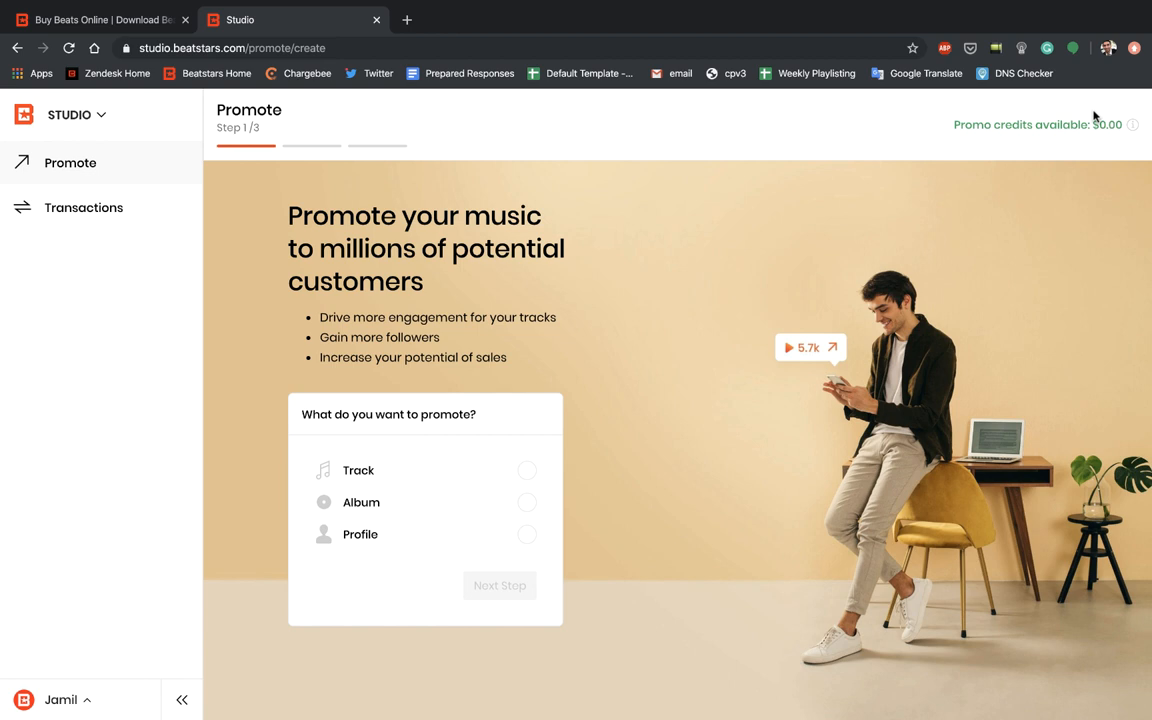
{"action": "mouse_move", "coordinate": [918, 208]}
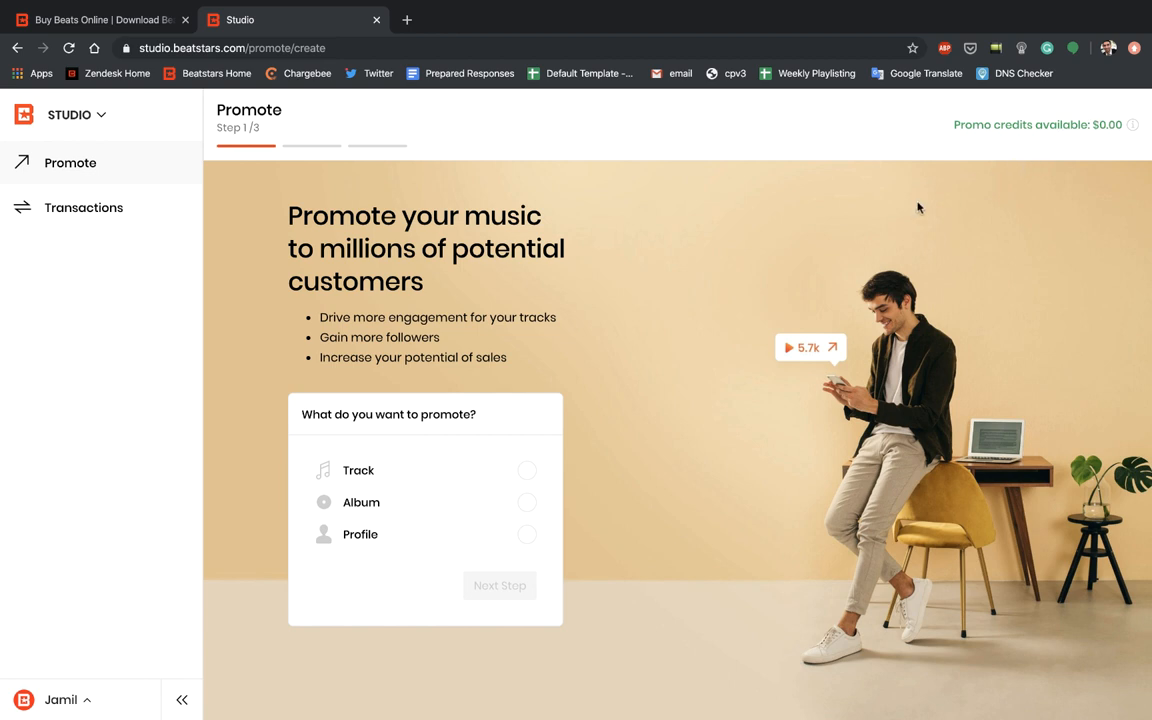
{"action": "mouse_move", "coordinate": [487, 482]}
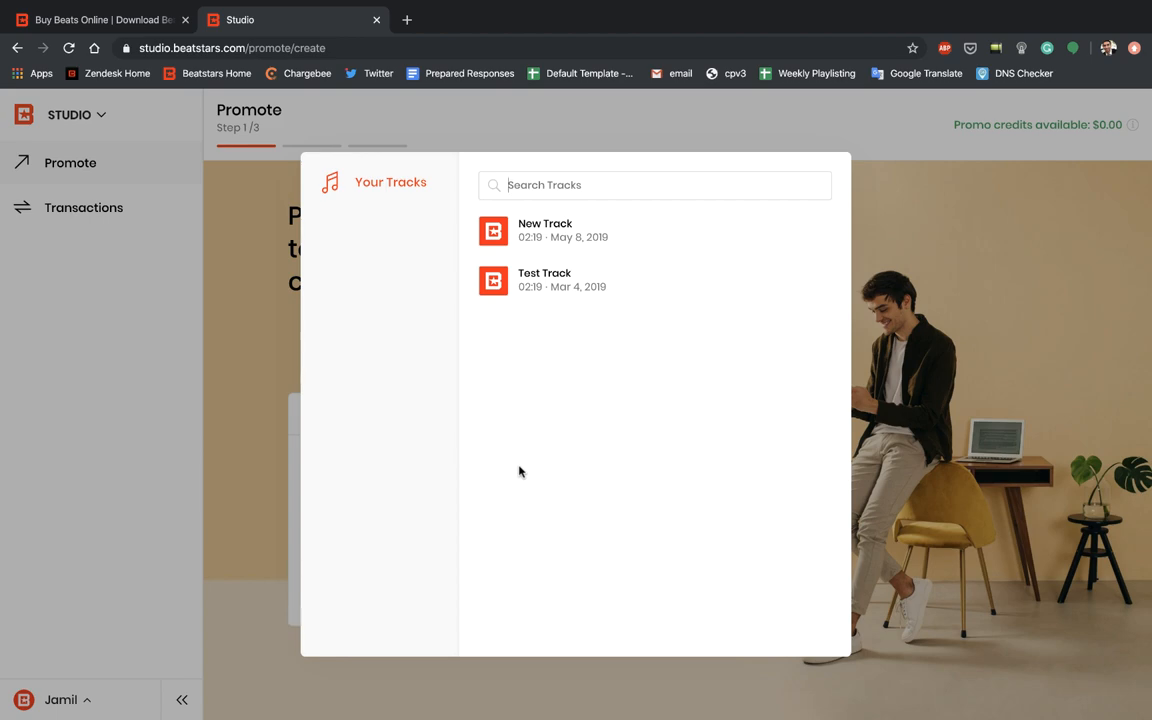
{"action": "mouse_move", "coordinate": [547, 247]}
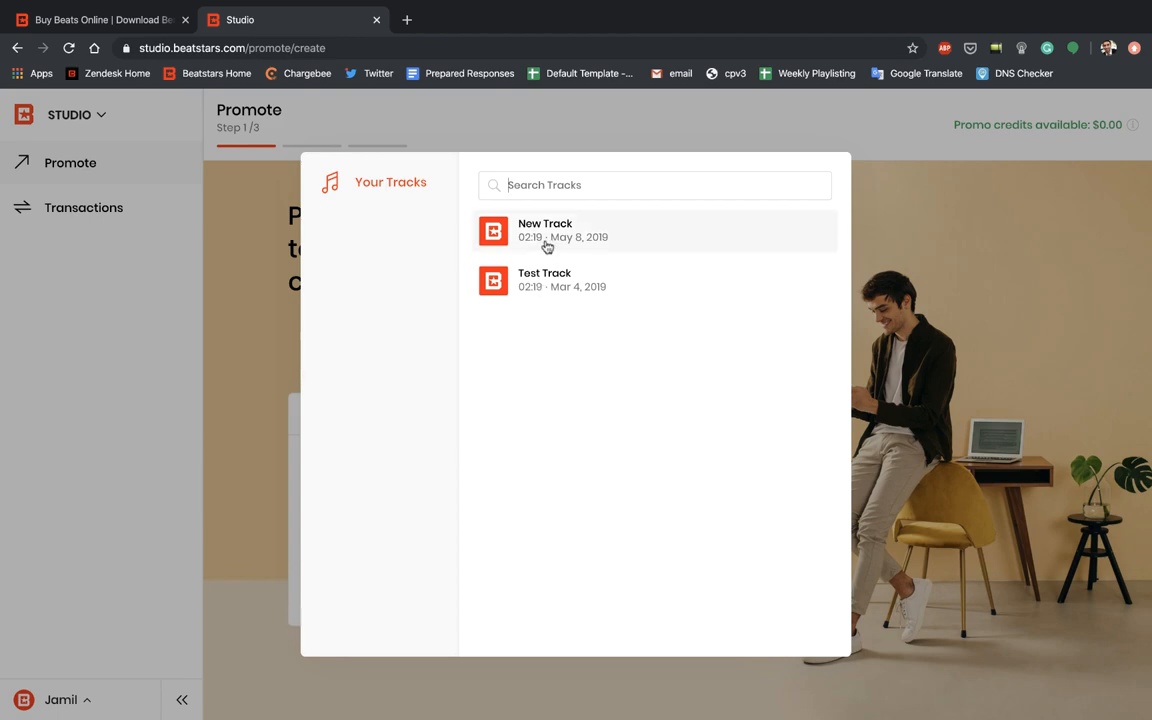
{"action": "left_click", "coordinate": [546, 231]}
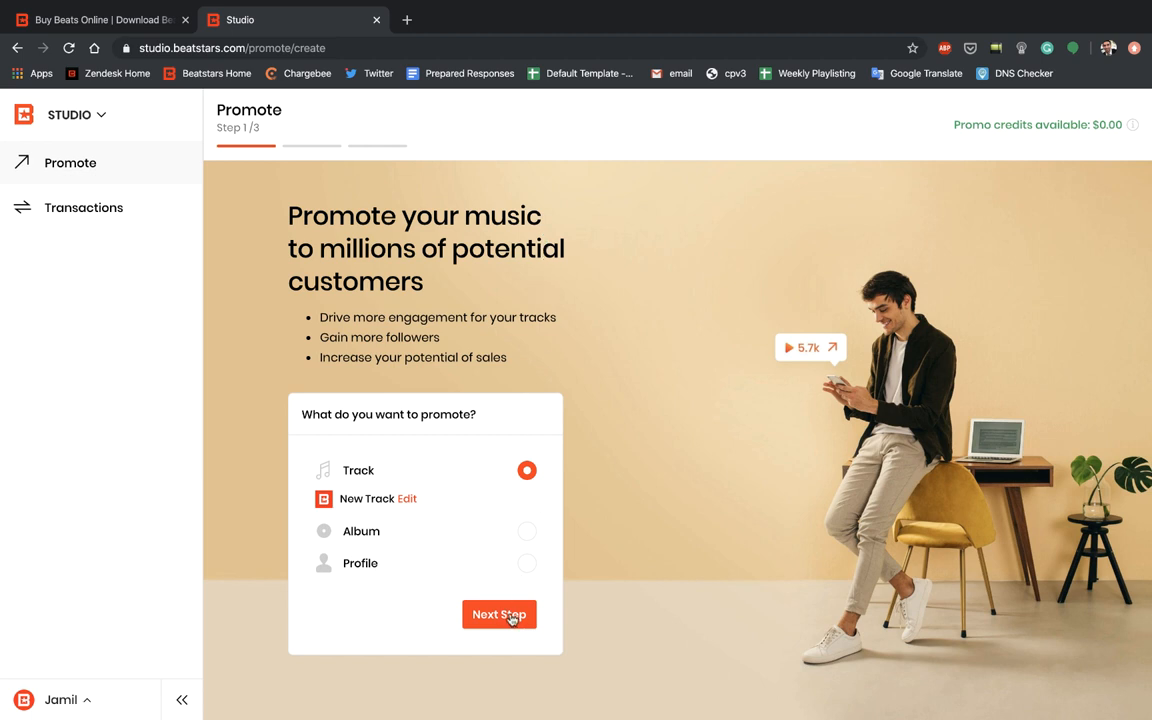
{"action": "left_click", "coordinate": [499, 614]}
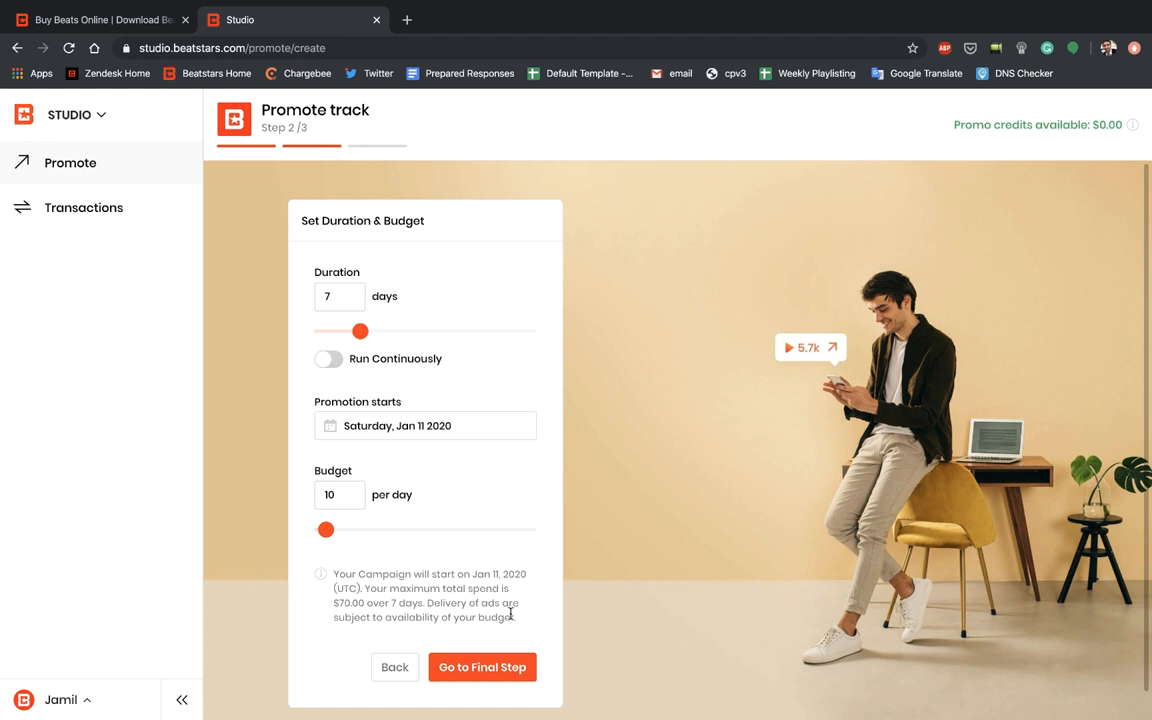
{"action": "mouse_move", "coordinate": [375, 426]}
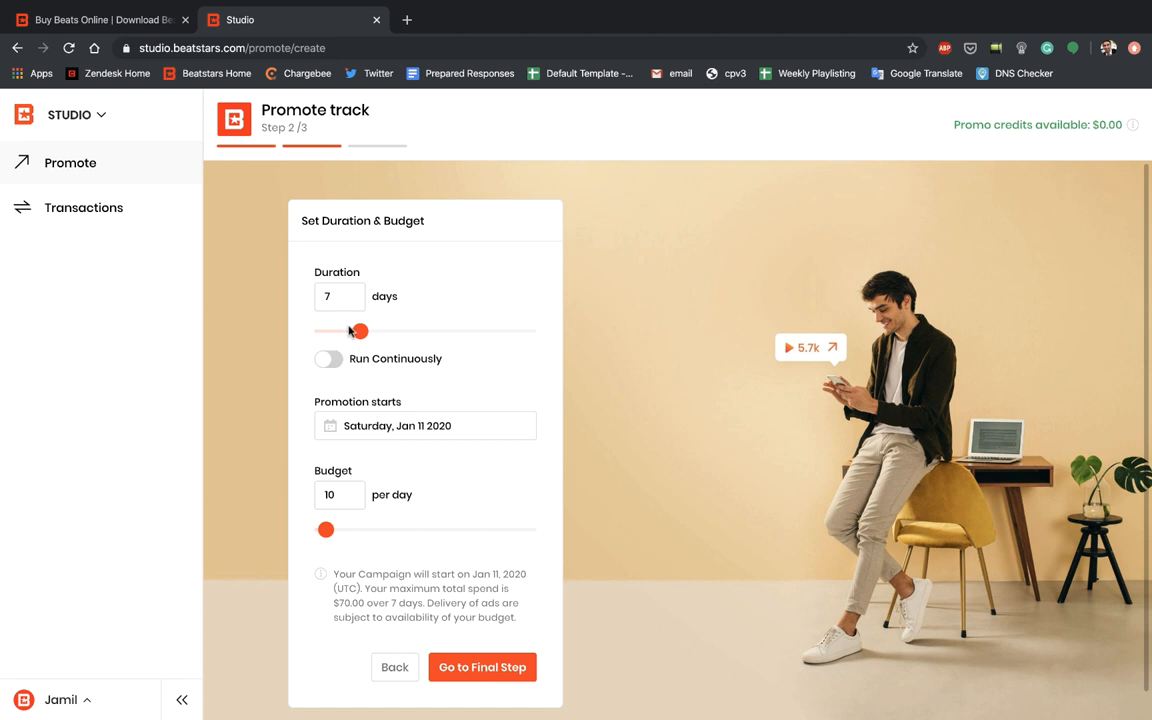
Try campaign durations of 10, 5, 15, 17 and 8 days, then settle back on 7 days.
{"action": "left_click_drag", "start_coordinate": [360, 331], "coordinate": [385, 331]}
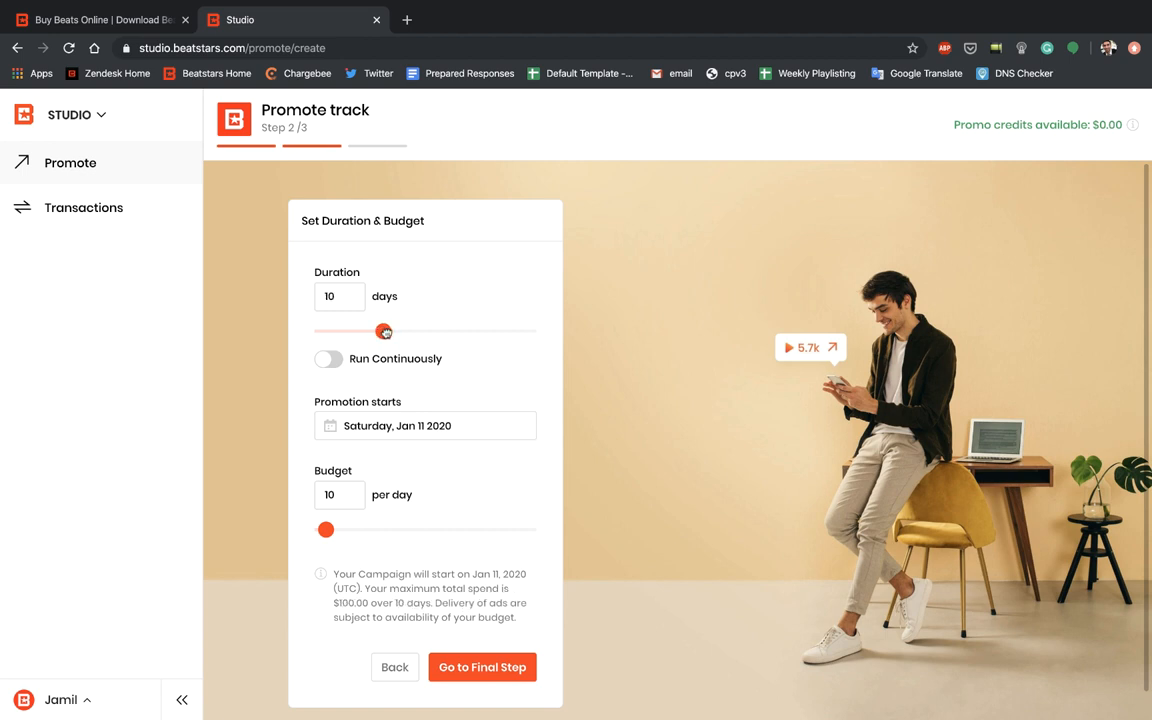
{"action": "left_click_drag", "start_coordinate": [384, 331], "coordinate": [345, 331]}
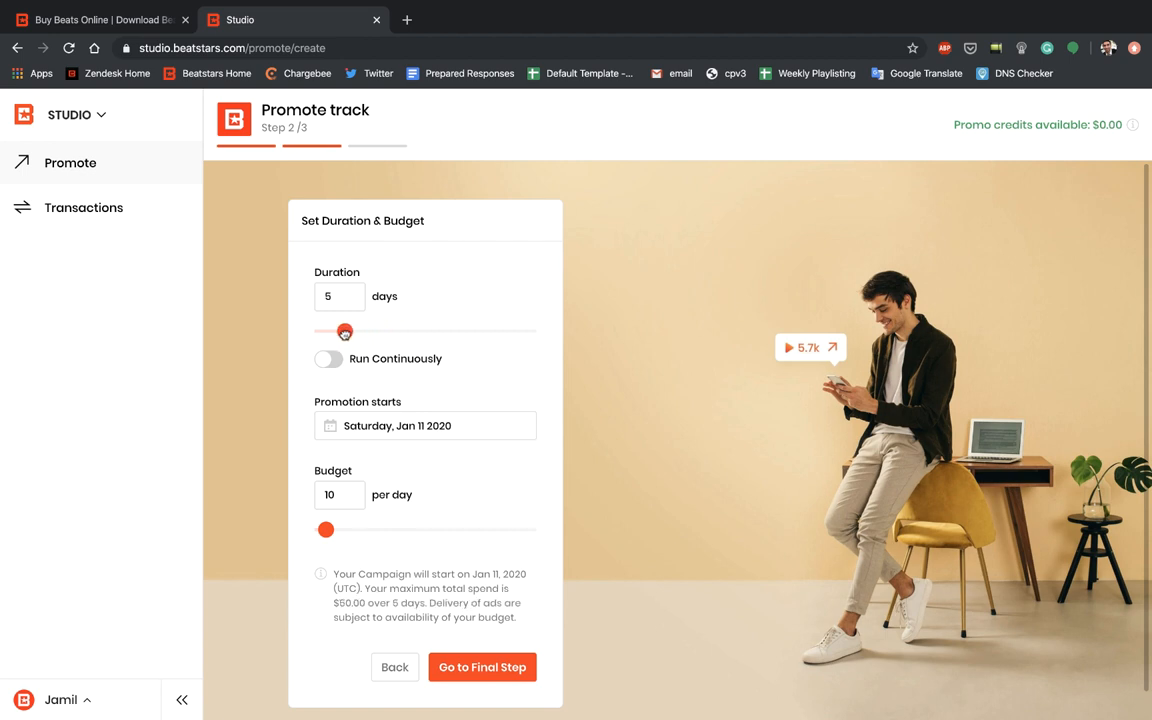
{"action": "left_click_drag", "start_coordinate": [345, 331], "coordinate": [421, 331]}
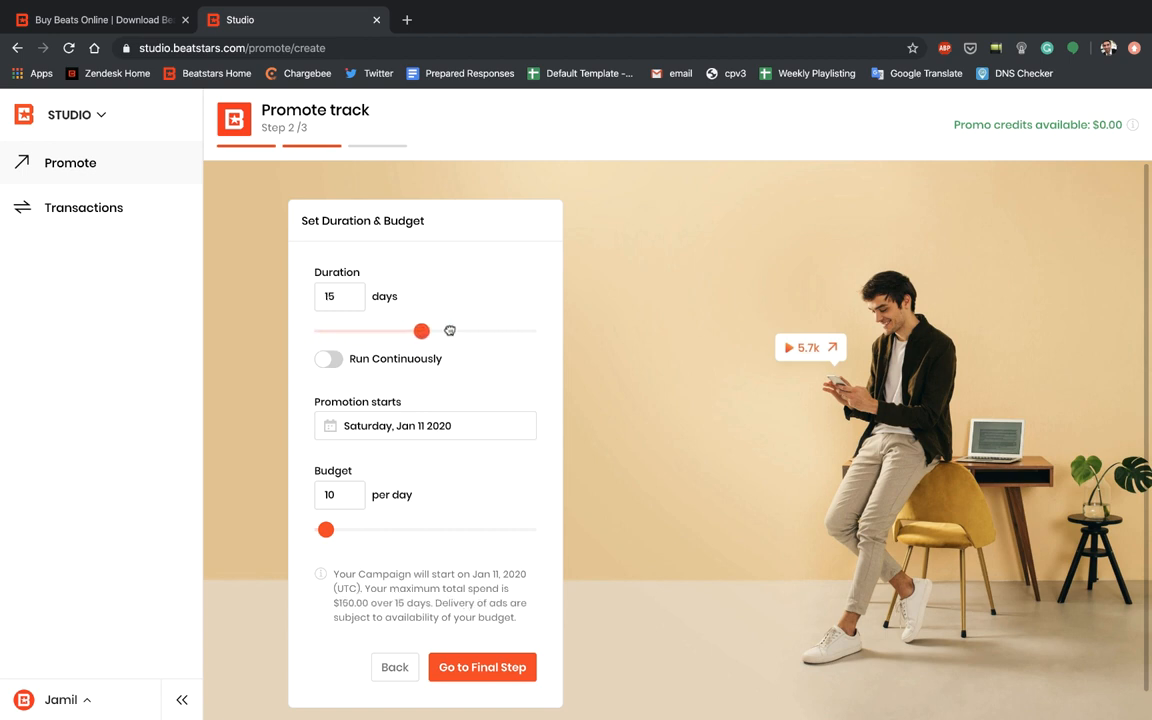
{"action": "left_click_drag", "start_coordinate": [421, 331], "coordinate": [436, 331]}
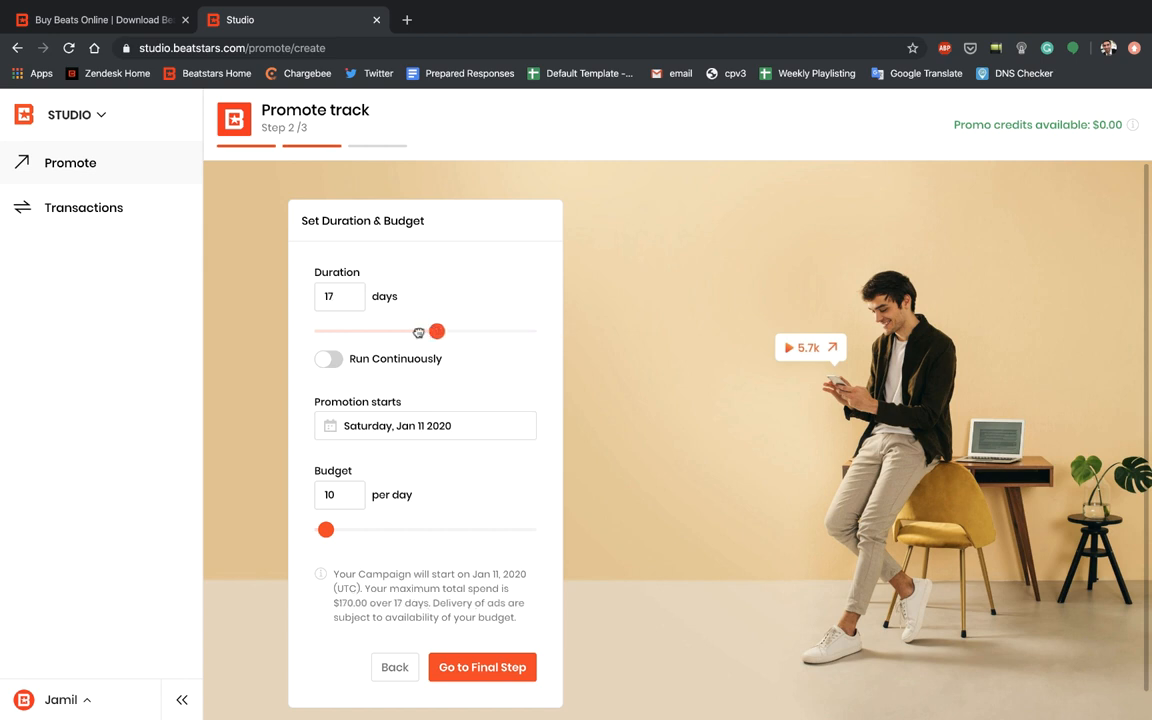
{"action": "left_click_drag", "start_coordinate": [436, 331], "coordinate": [367, 331]}
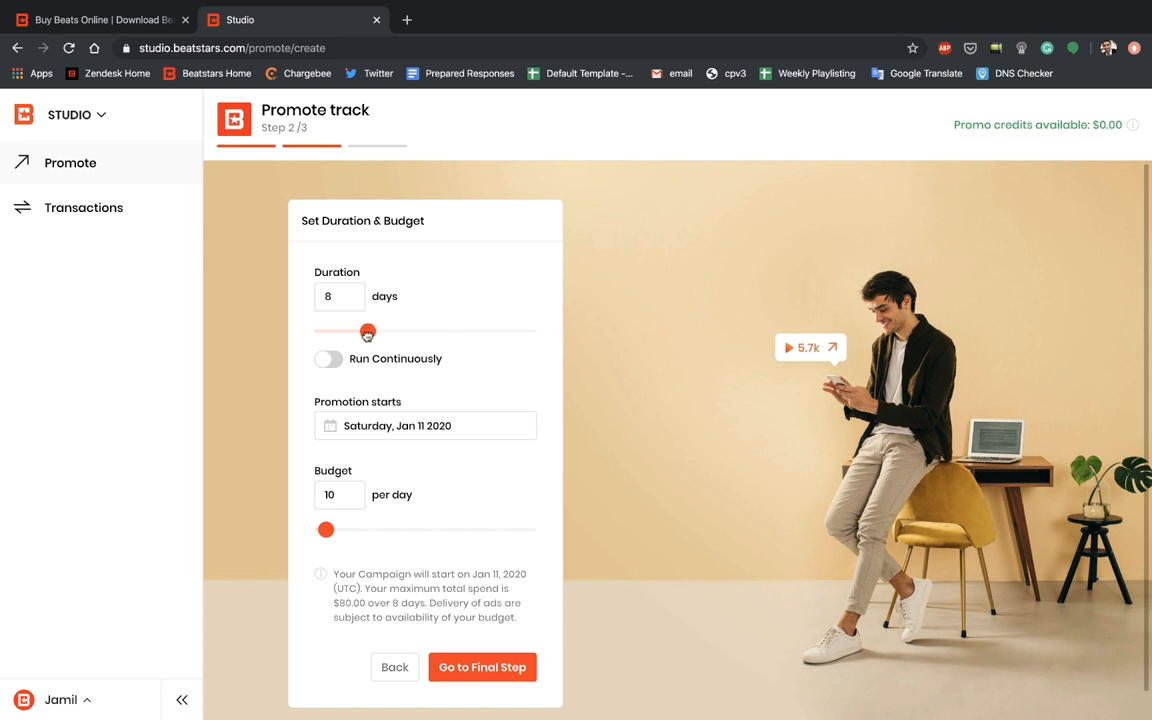
{"action": "left_click_drag", "start_coordinate": [367, 332], "coordinate": [360, 332]}
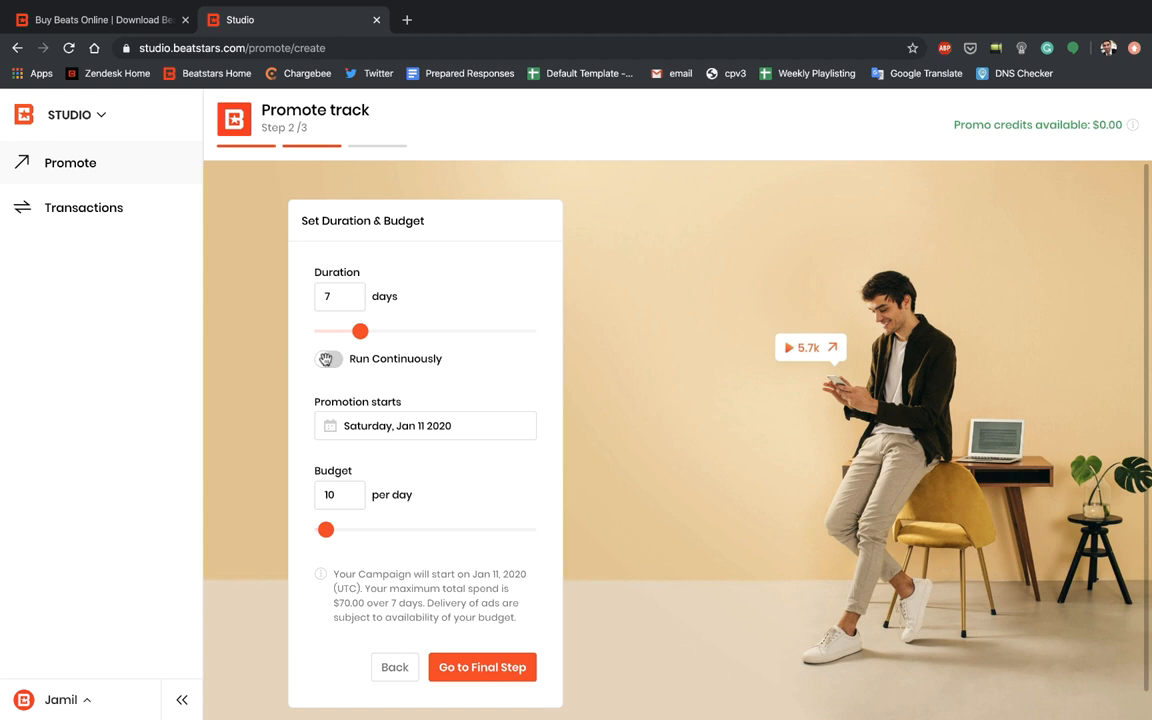
{"action": "mouse_move", "coordinate": [328, 358]}
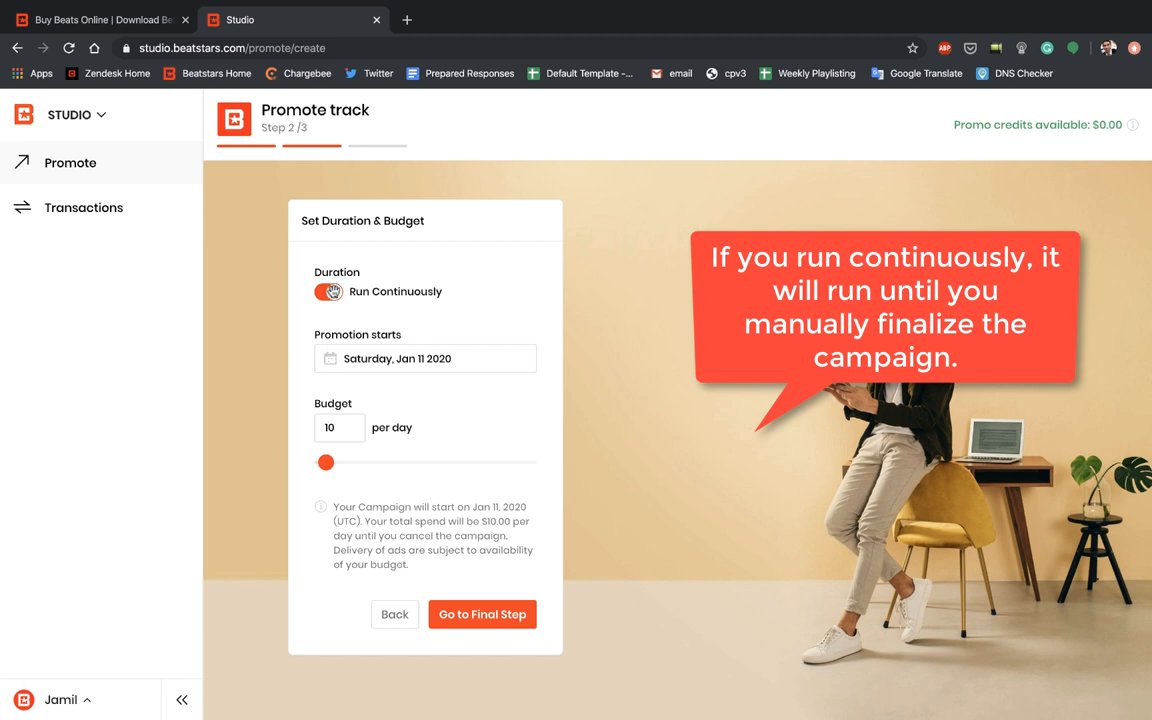
Turn off continuous running and set the promotion start date to Thursday, Jan 30 2020.
{"action": "left_click", "coordinate": [329, 291]}
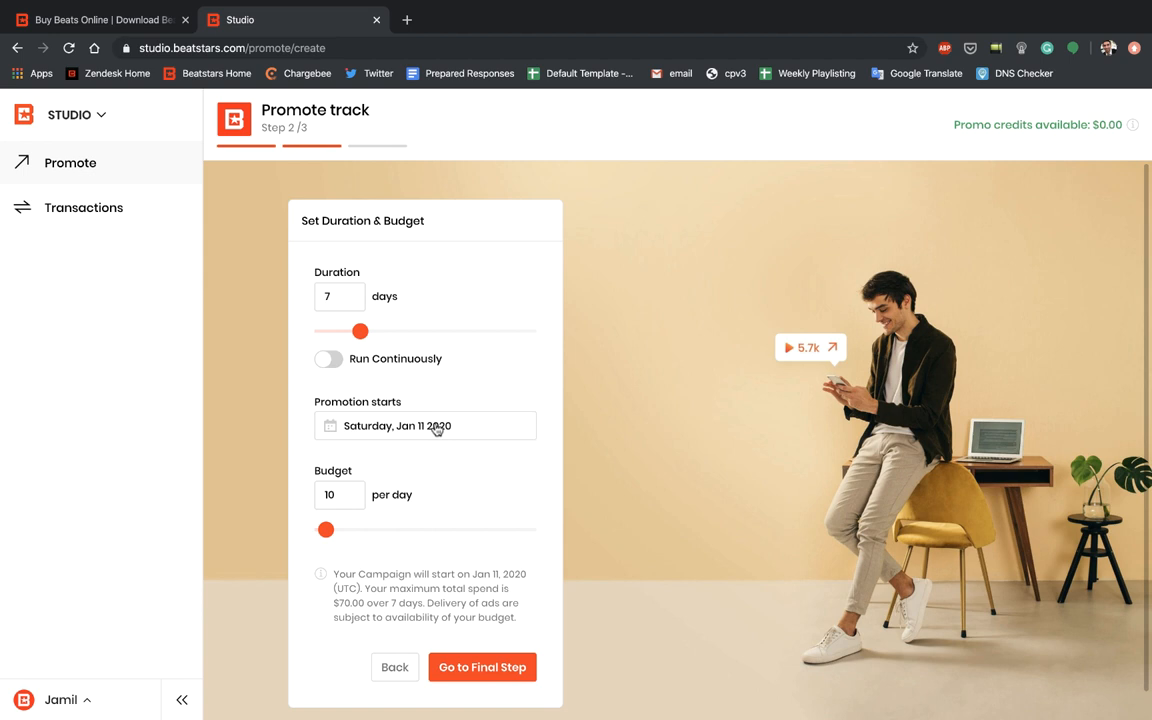
{"action": "mouse_move", "coordinate": [472, 432]}
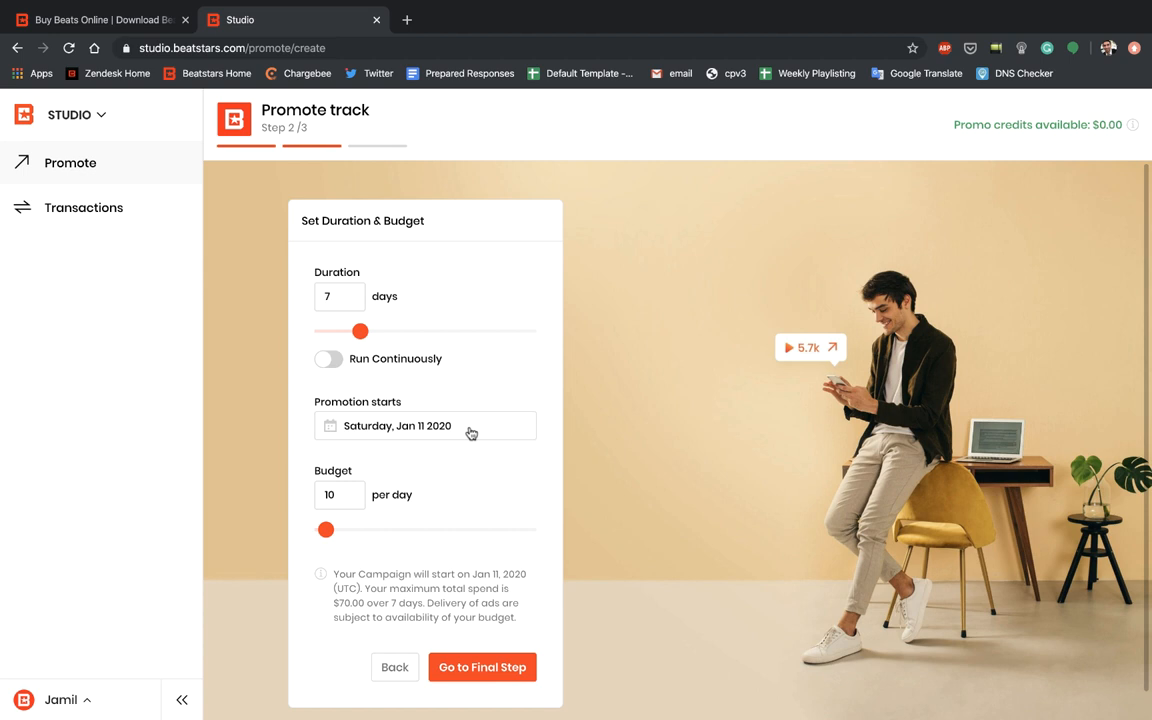
{"action": "left_click", "coordinate": [424, 425]}
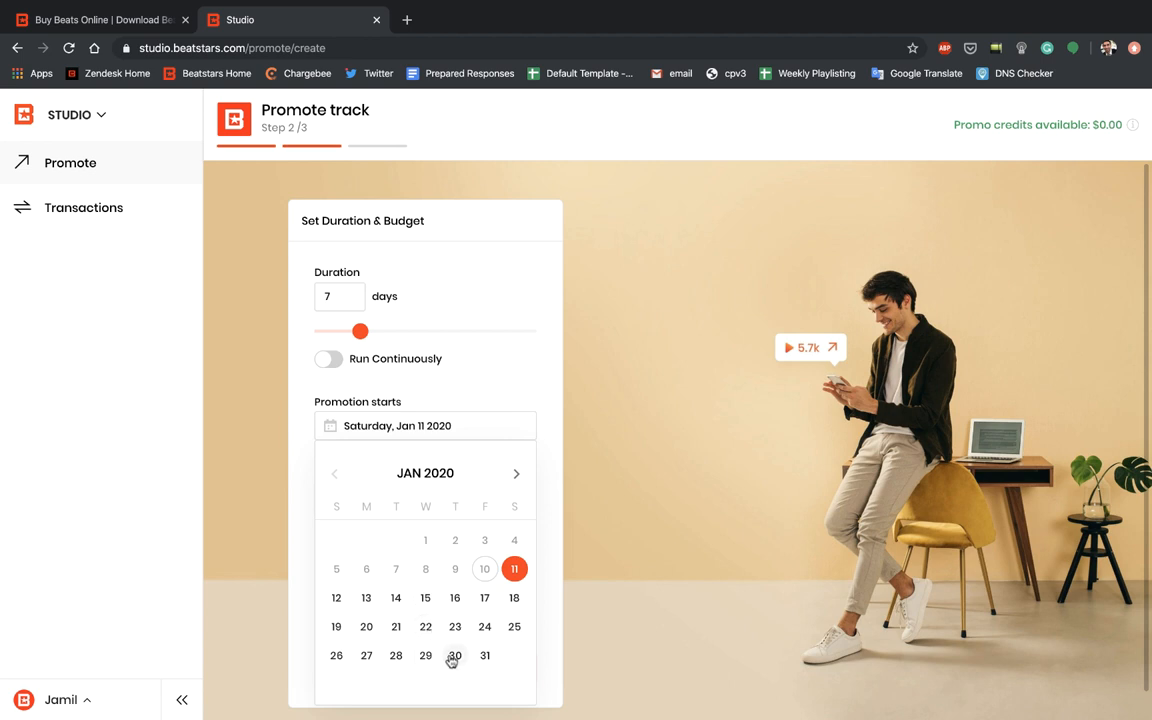
{"action": "left_click", "coordinate": [454, 655]}
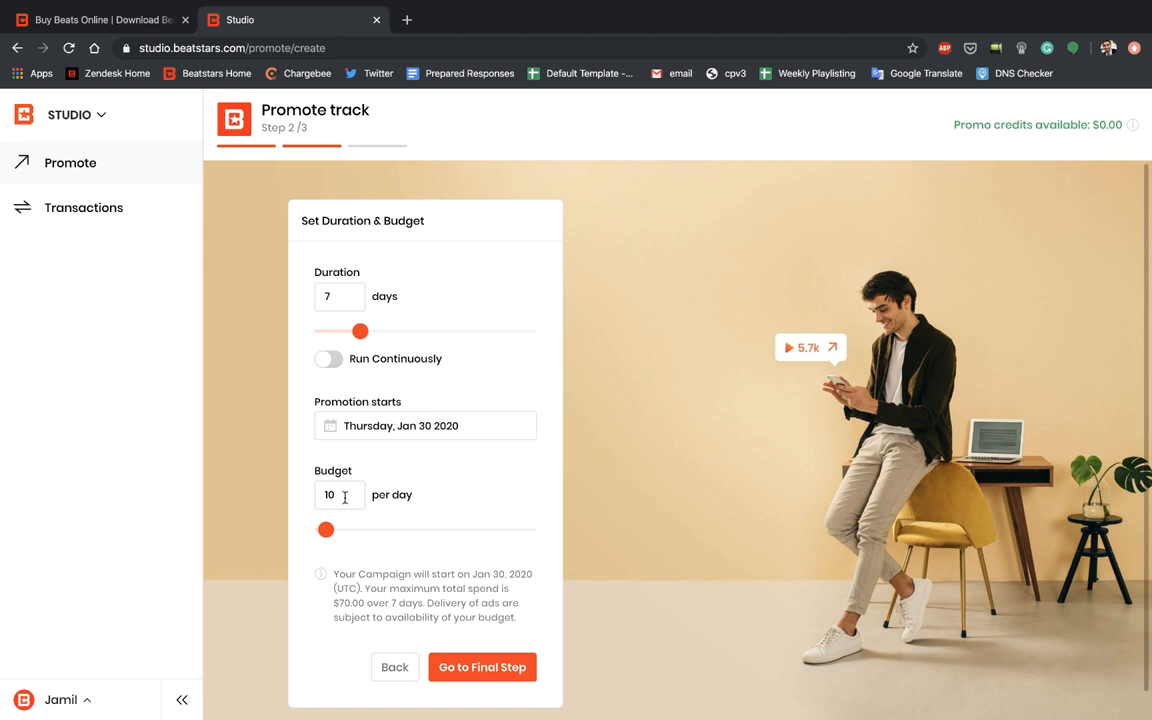
{"action": "mouse_move", "coordinate": [346, 494]}
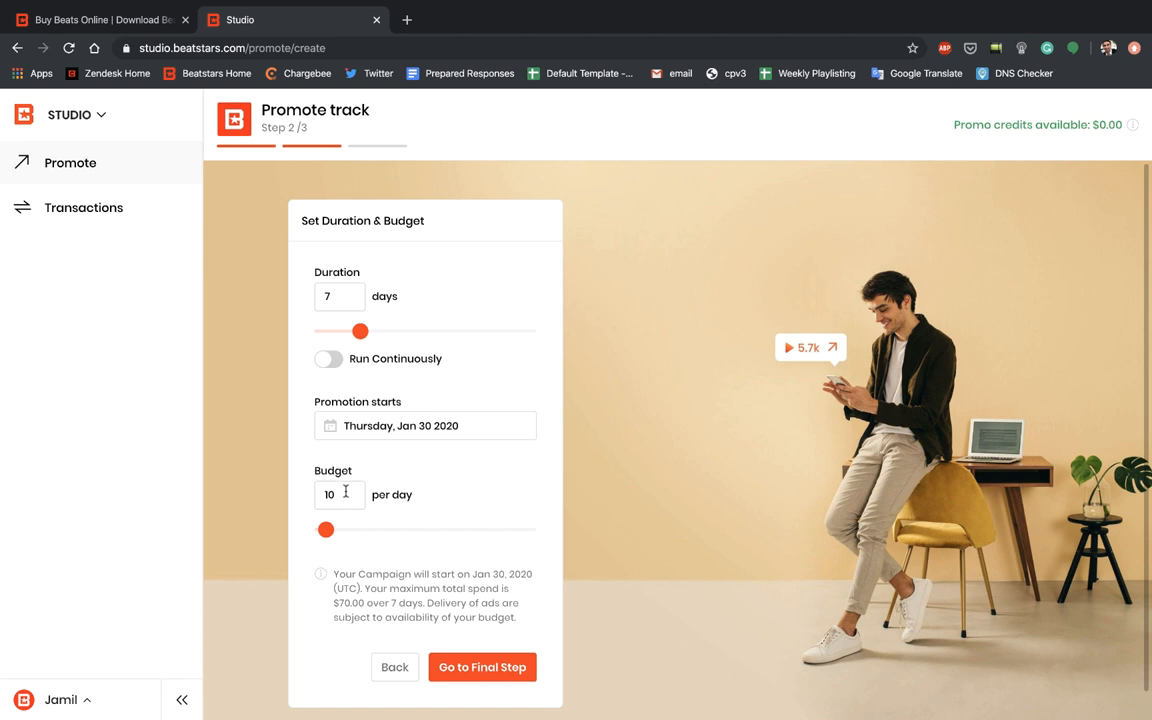
{"action": "mouse_move", "coordinate": [345, 574]}
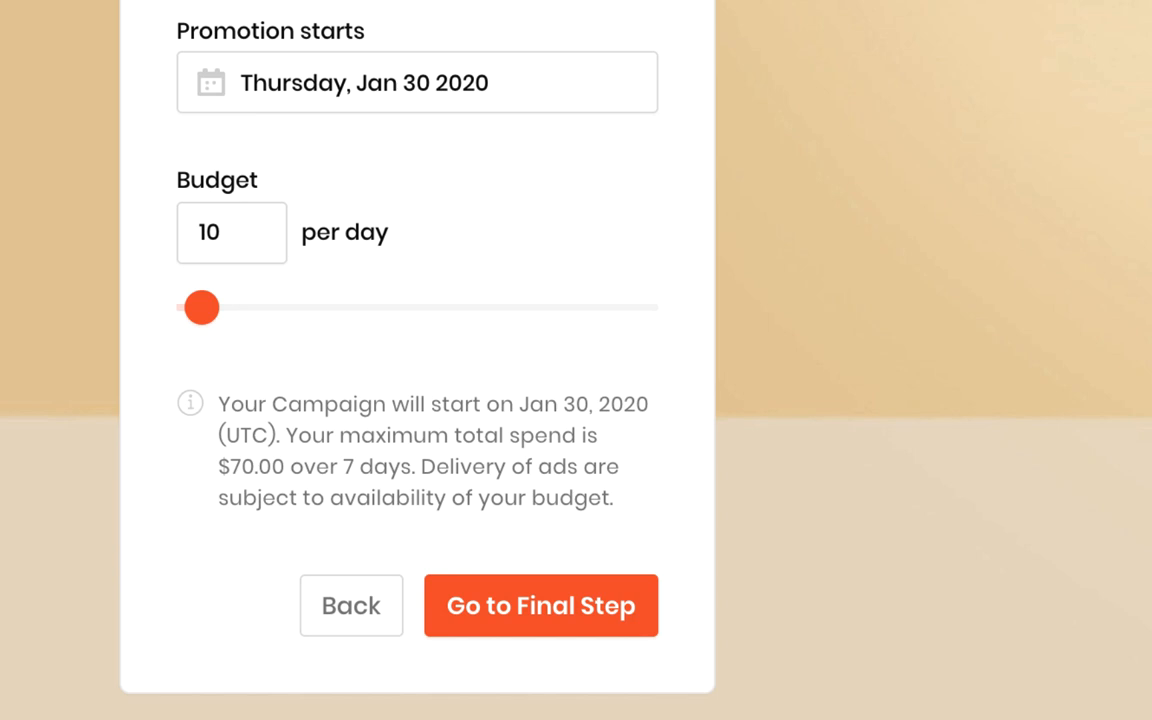
{"action": "mouse_move", "coordinate": [210, 110]}
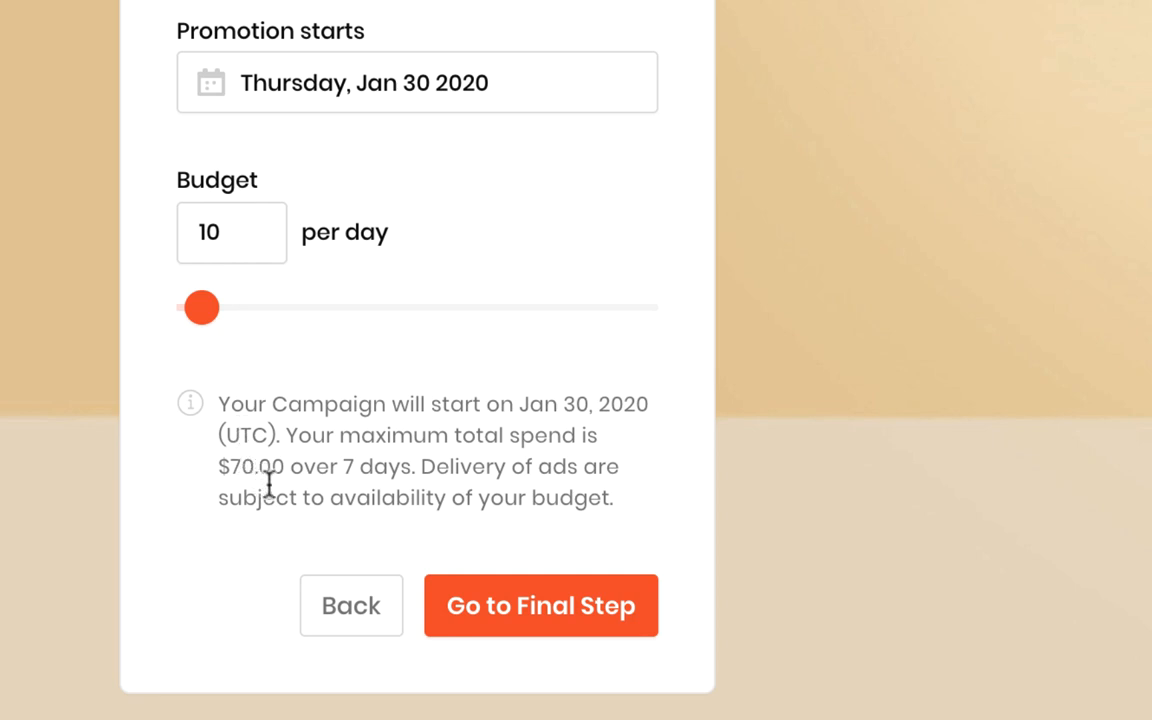
{"action": "mouse_move", "coordinate": [275, 475]}
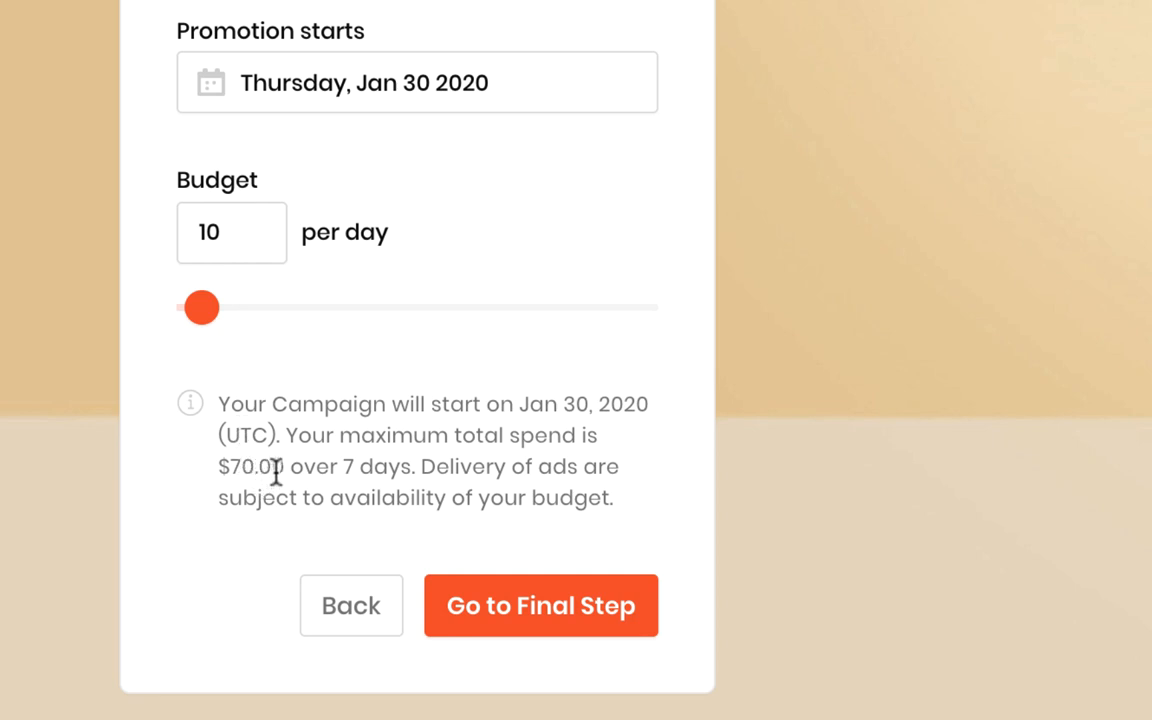
{"action": "mouse_move", "coordinate": [273, 472]}
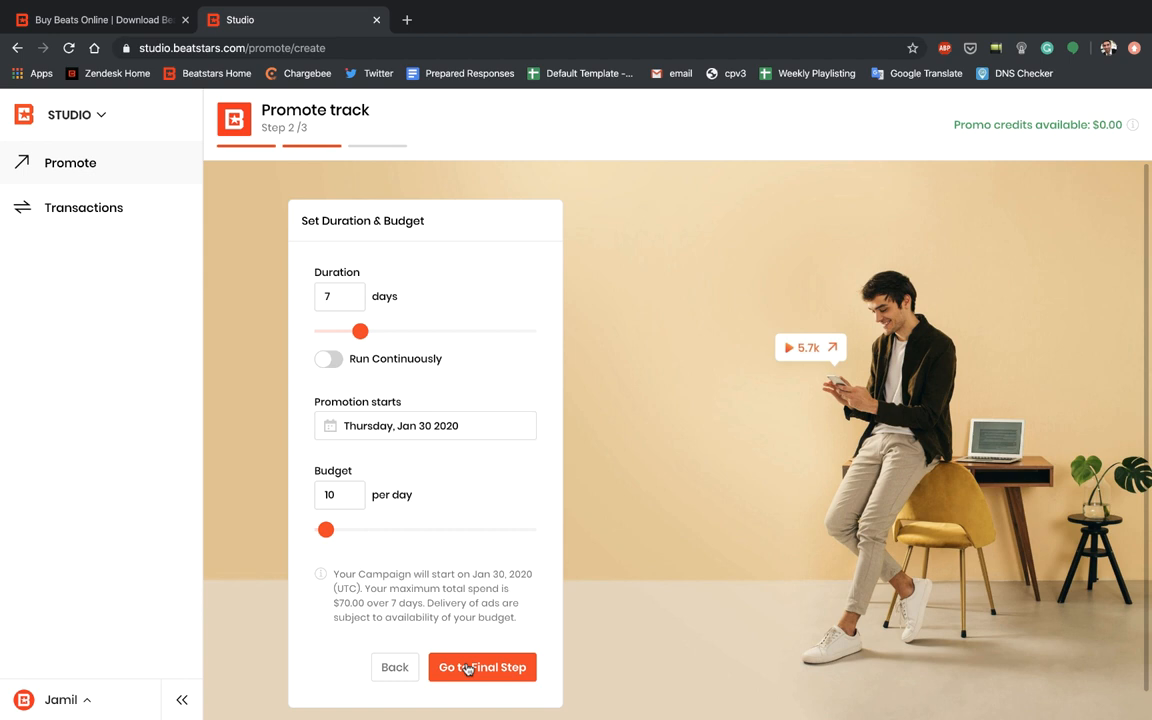
{"action": "left_click", "coordinate": [482, 667]}
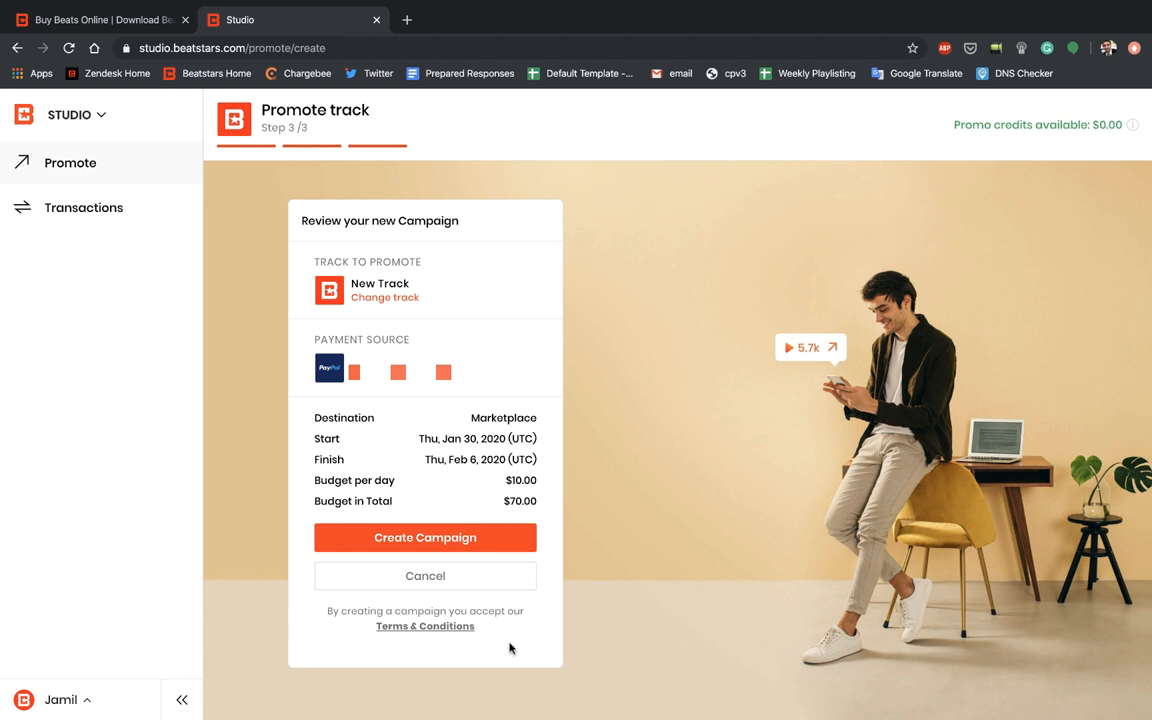
{"action": "mouse_move", "coordinate": [430, 338]}
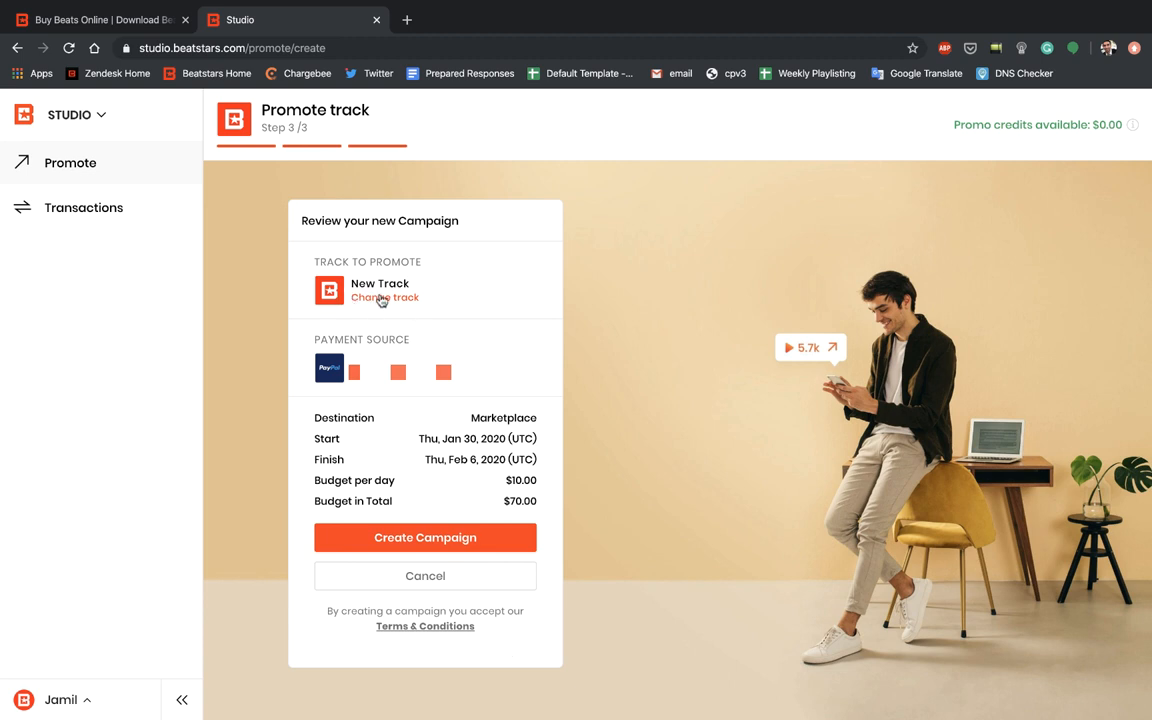
{"action": "left_click", "coordinate": [385, 298]}
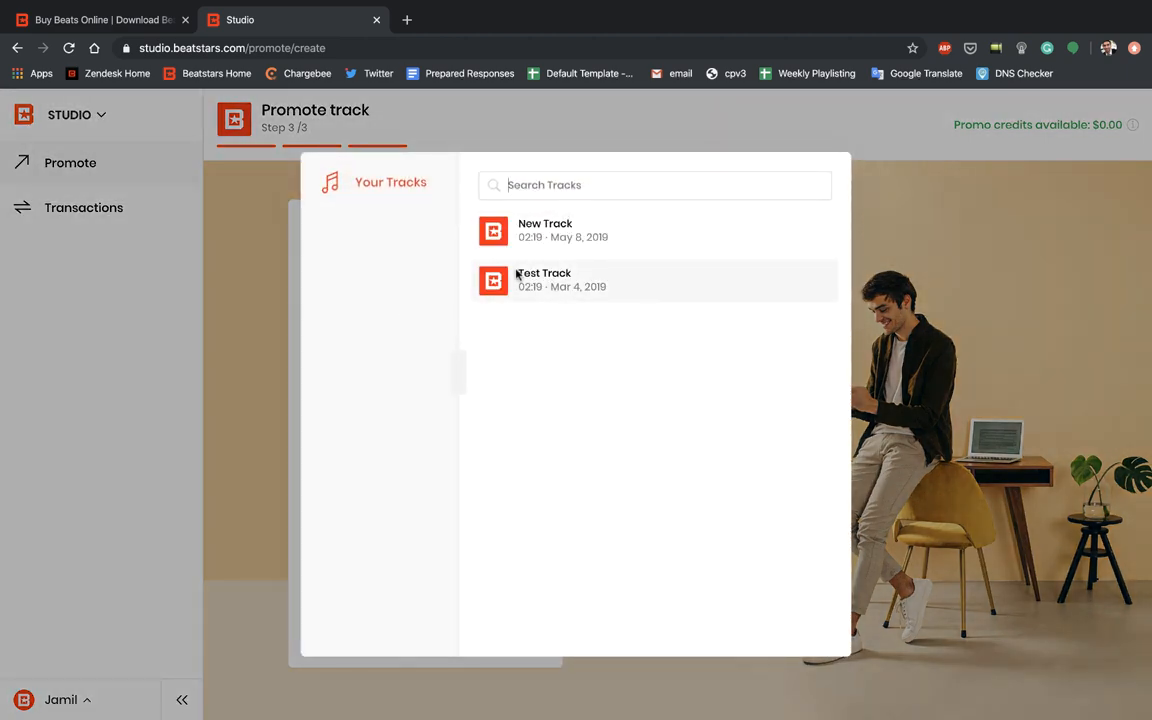
{"action": "left_click", "coordinate": [530, 230]}
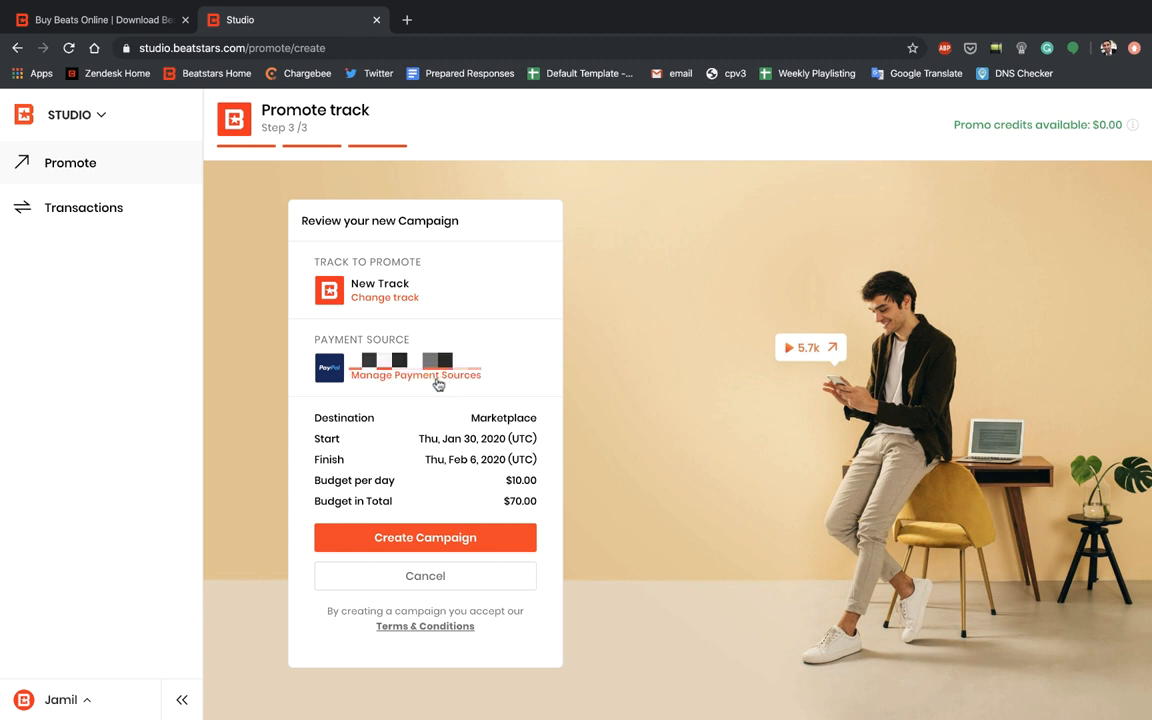
{"action": "mouse_move", "coordinate": [393, 381]}
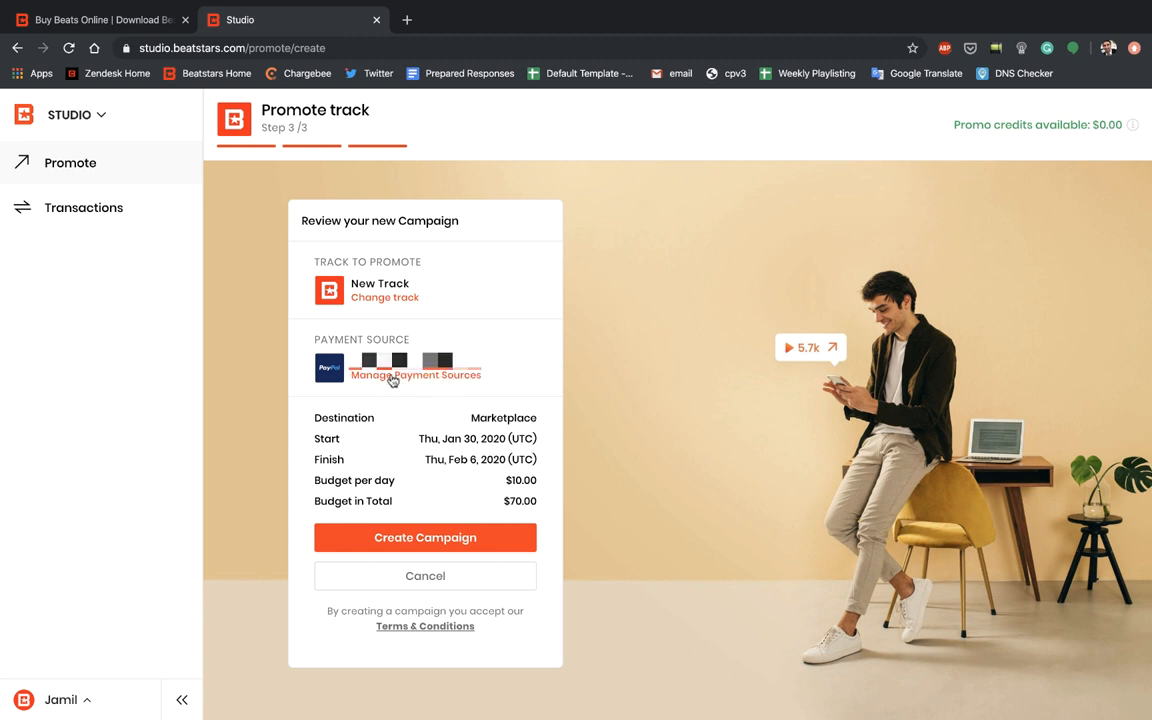
{"action": "left_click", "coordinate": [415, 375]}
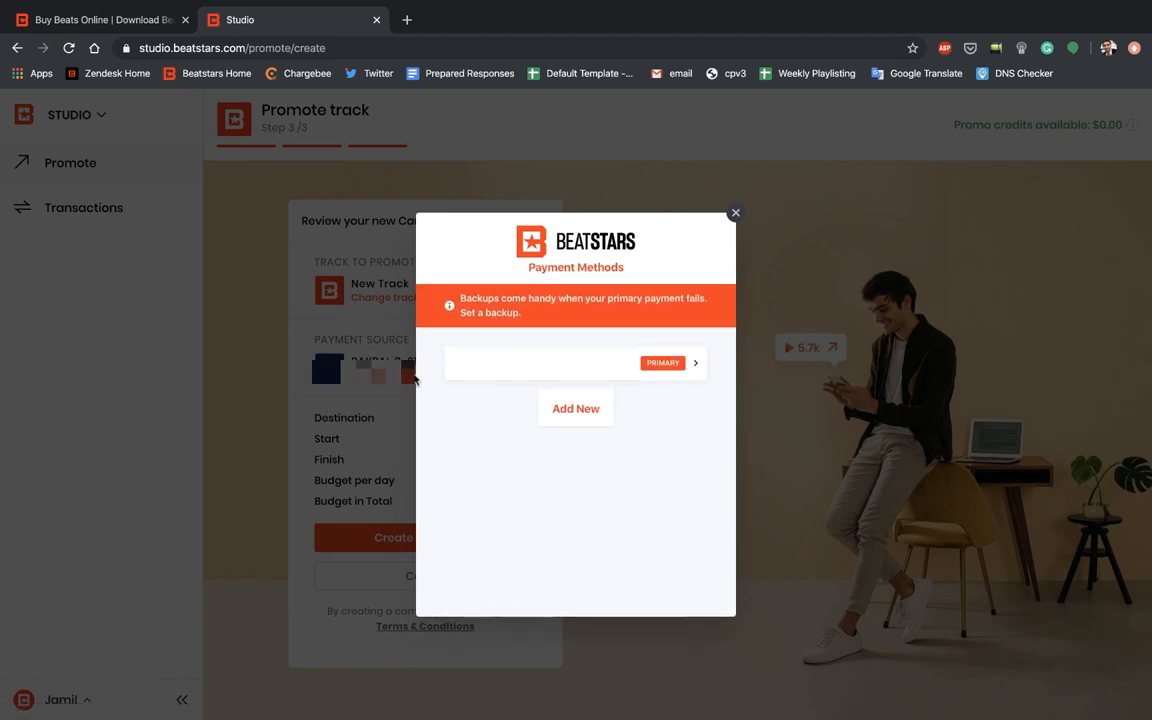
{"action": "left_click", "coordinate": [575, 408]}
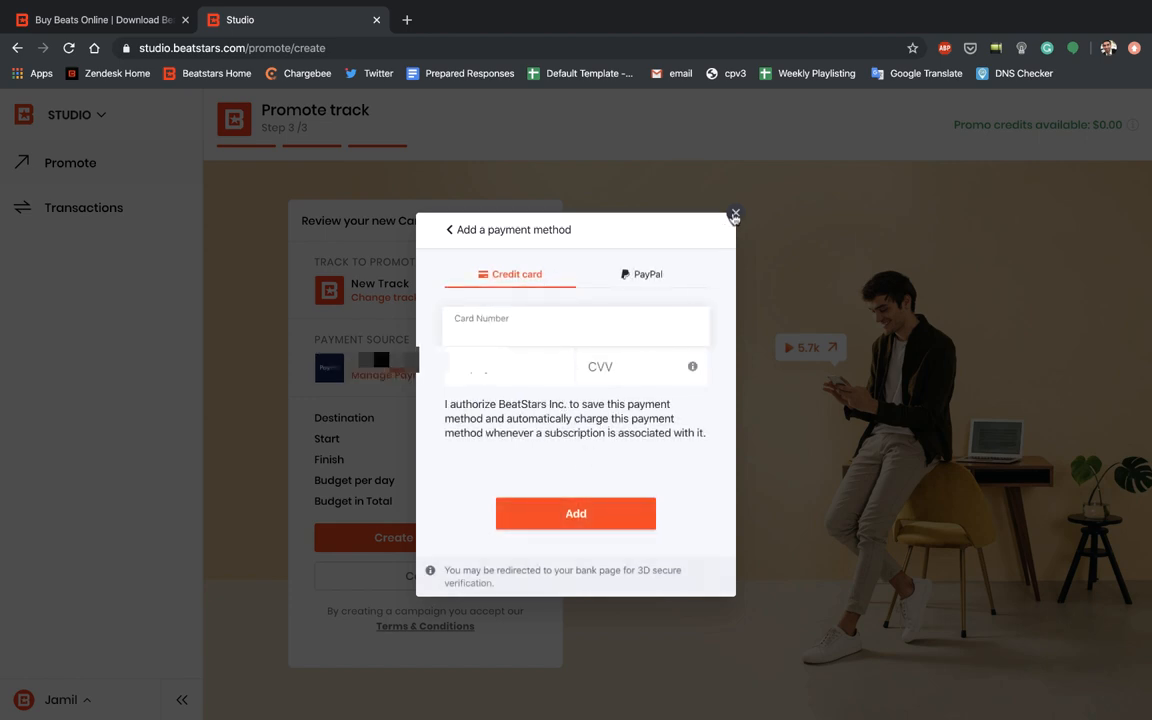
{"action": "left_click", "coordinate": [735, 215]}
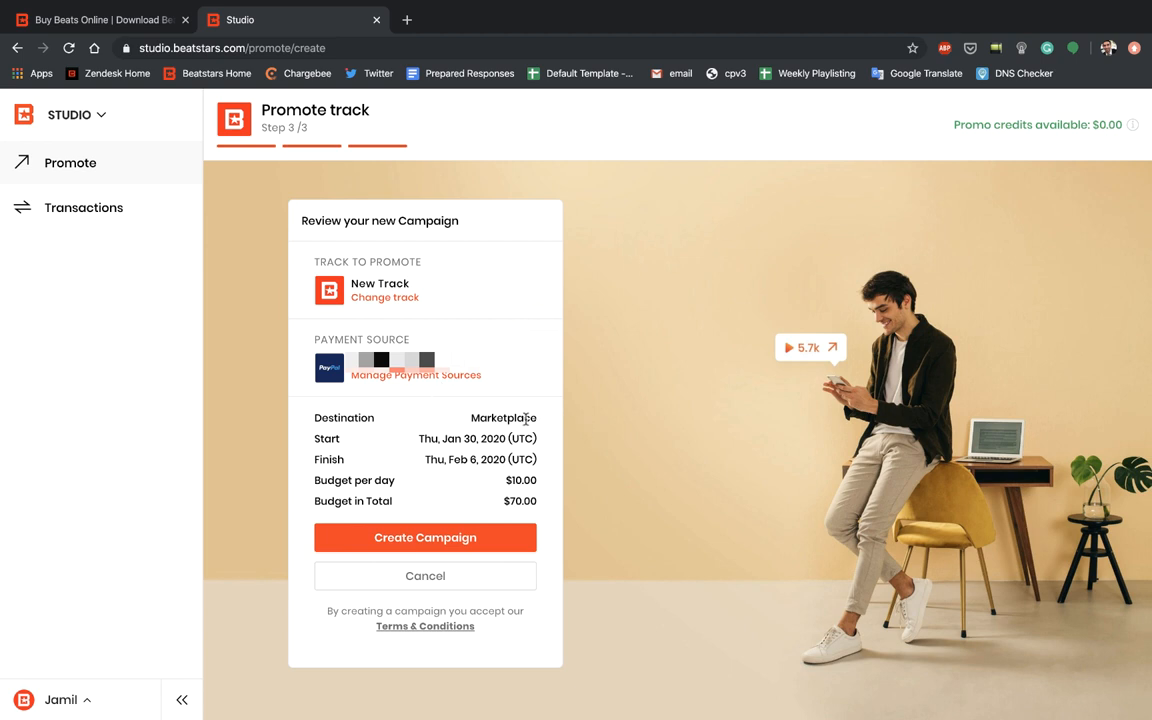
{"action": "mouse_move", "coordinate": [406, 455]}
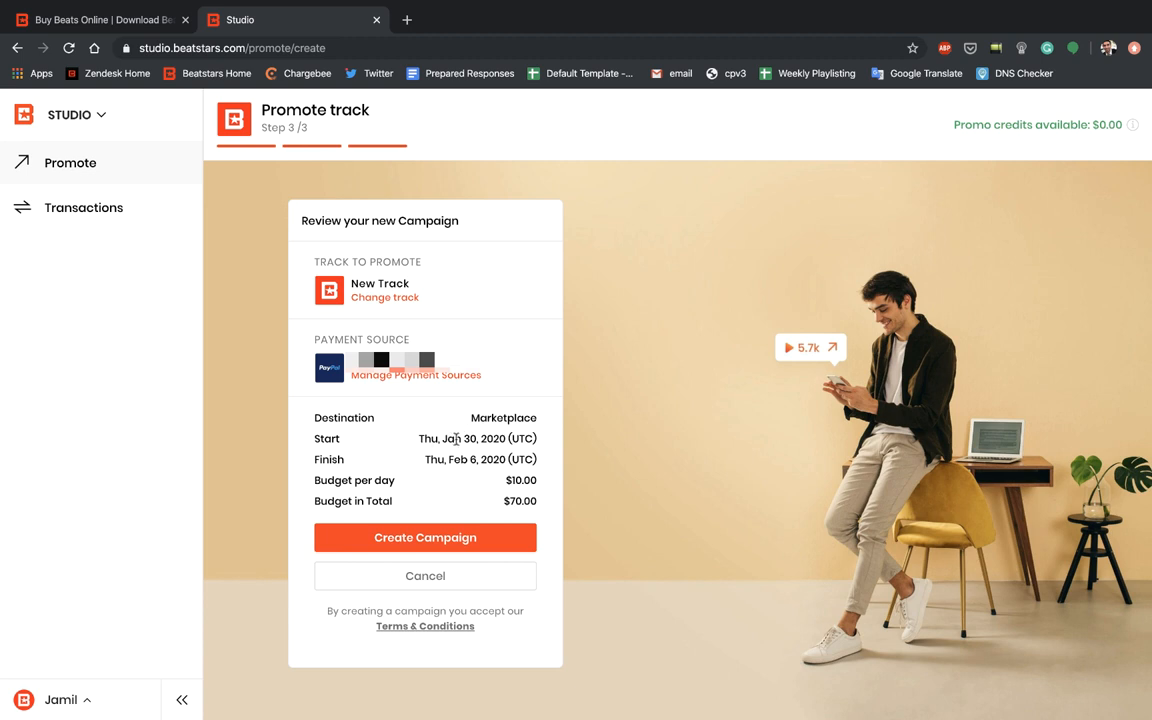
{"action": "mouse_move", "coordinate": [518, 438]}
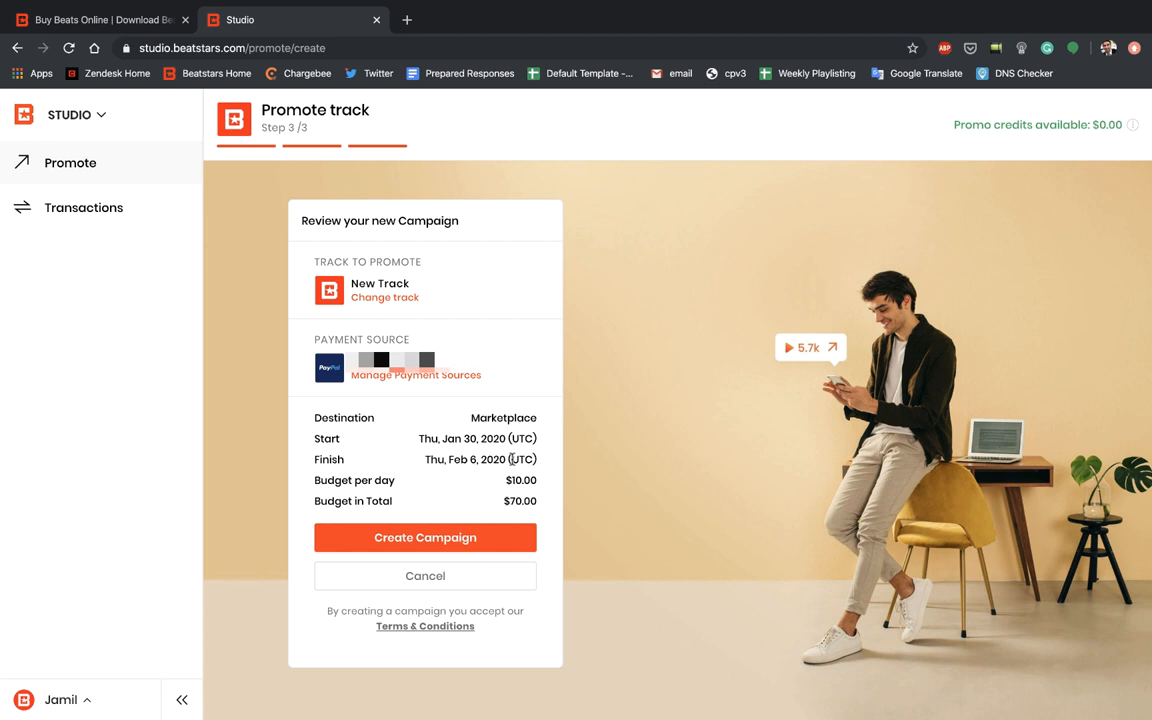
{"action": "mouse_move", "coordinate": [489, 476]}
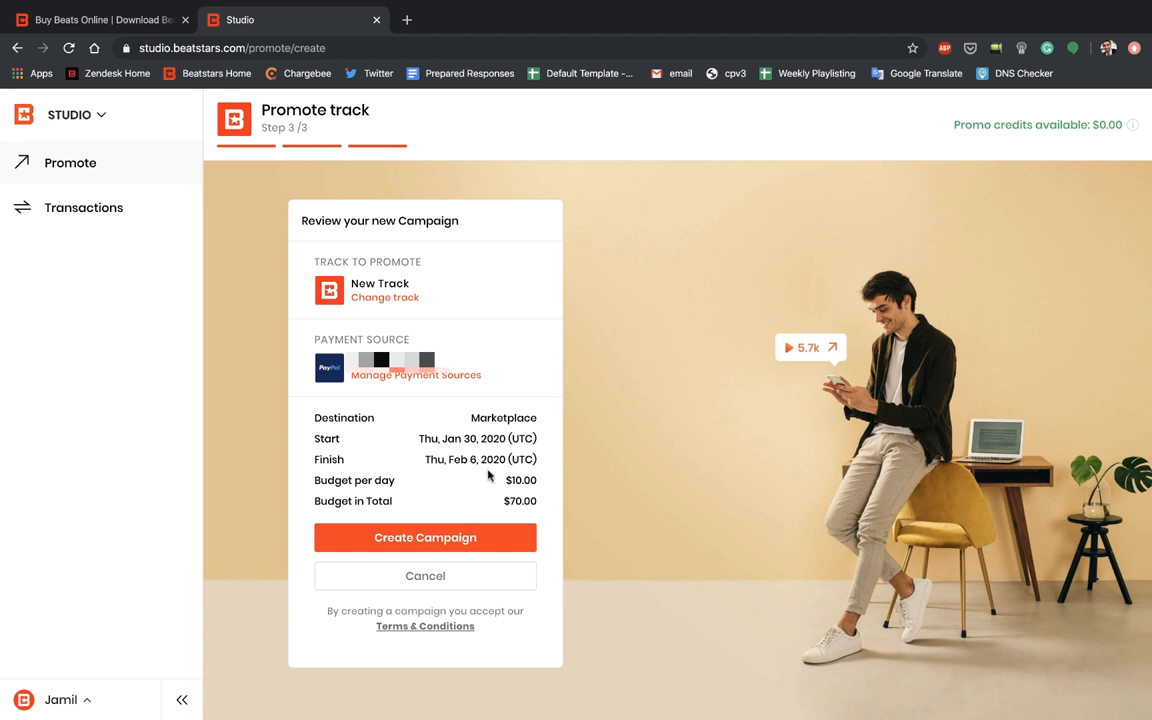
{"action": "mouse_move", "coordinate": [497, 510]}
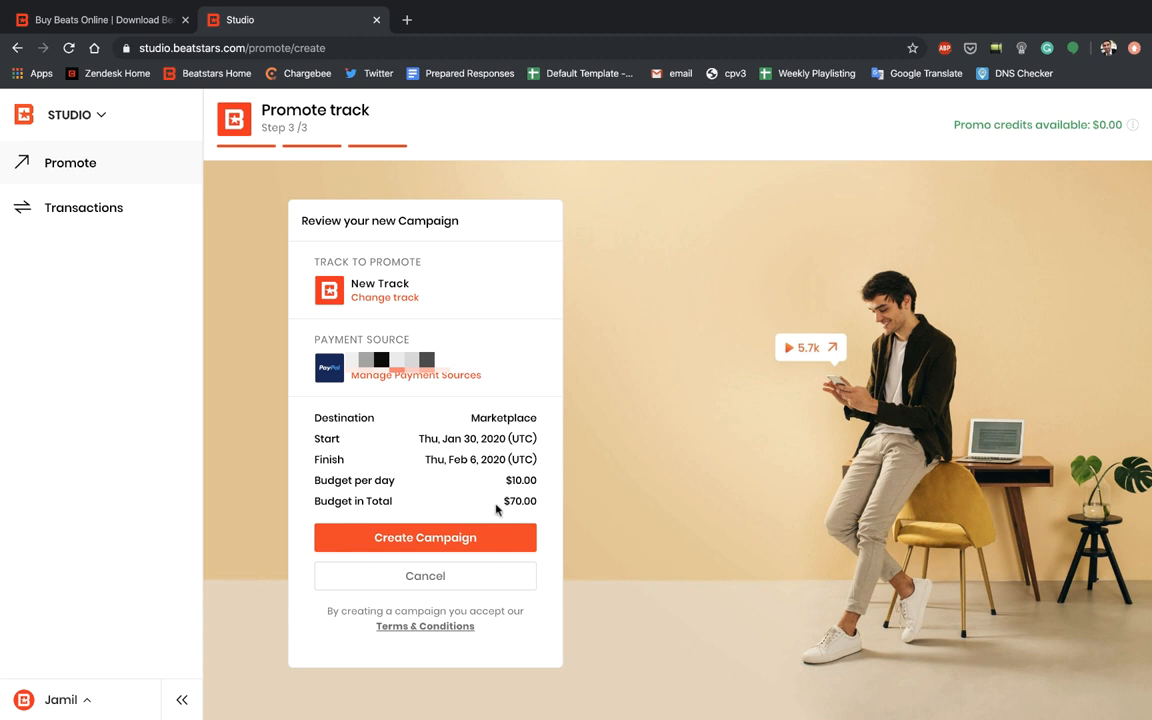
{"action": "mouse_move", "coordinate": [518, 503]}
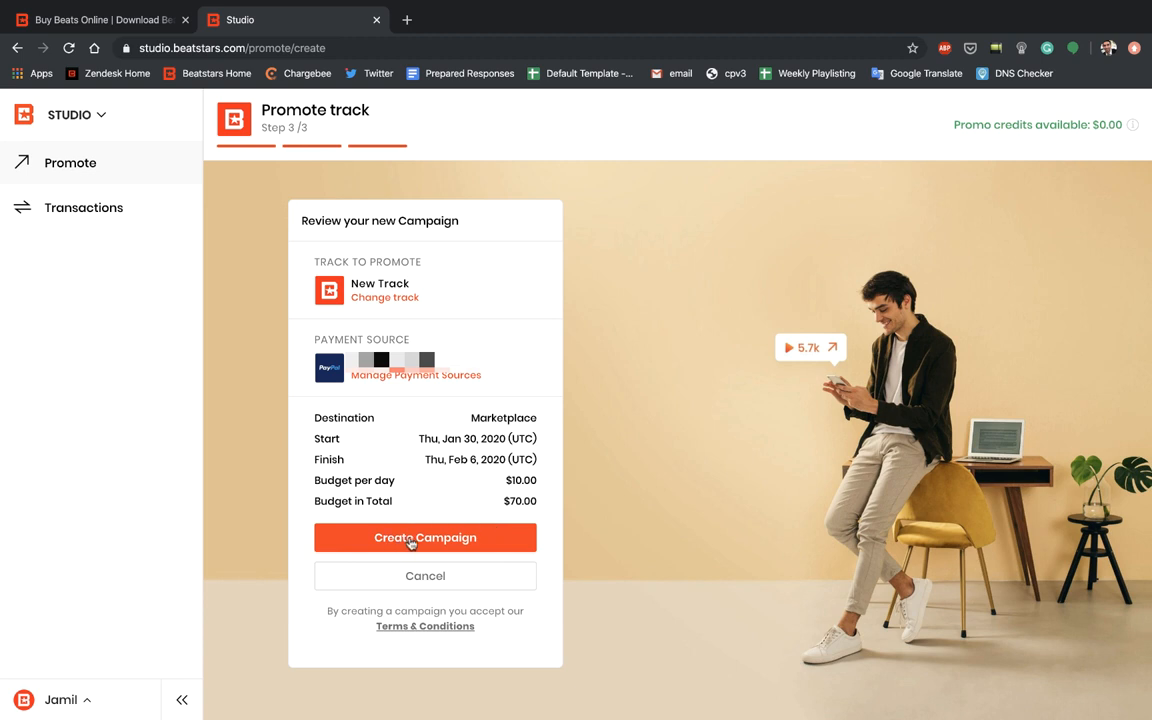
Create the New Track campaign, now listed as Scheduled on My Campaigns.
{"action": "left_click", "coordinate": [425, 538]}
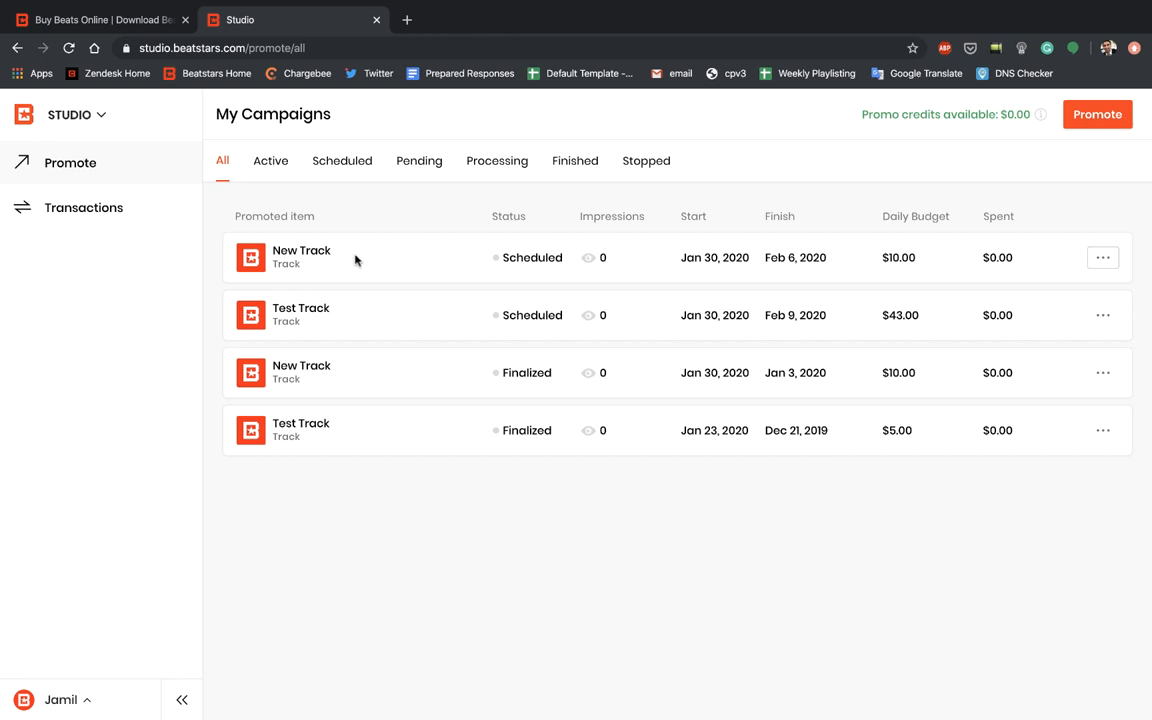
{"action": "mouse_move", "coordinate": [503, 213]}
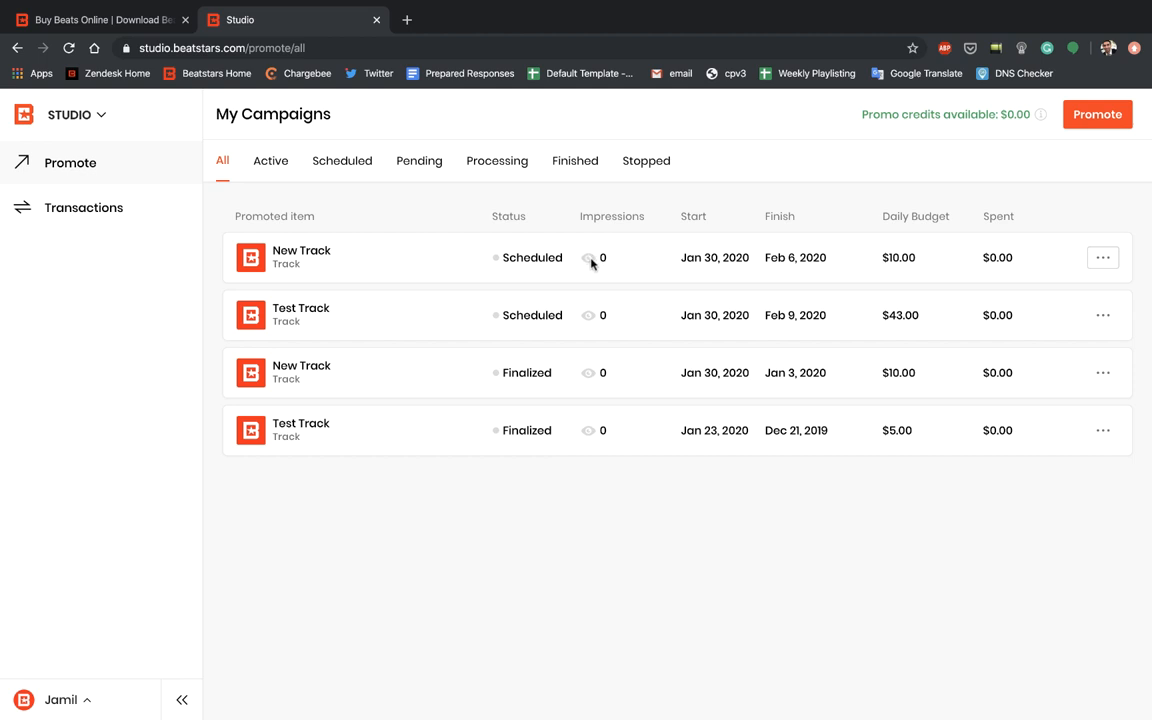
{"action": "mouse_move", "coordinate": [761, 250]}
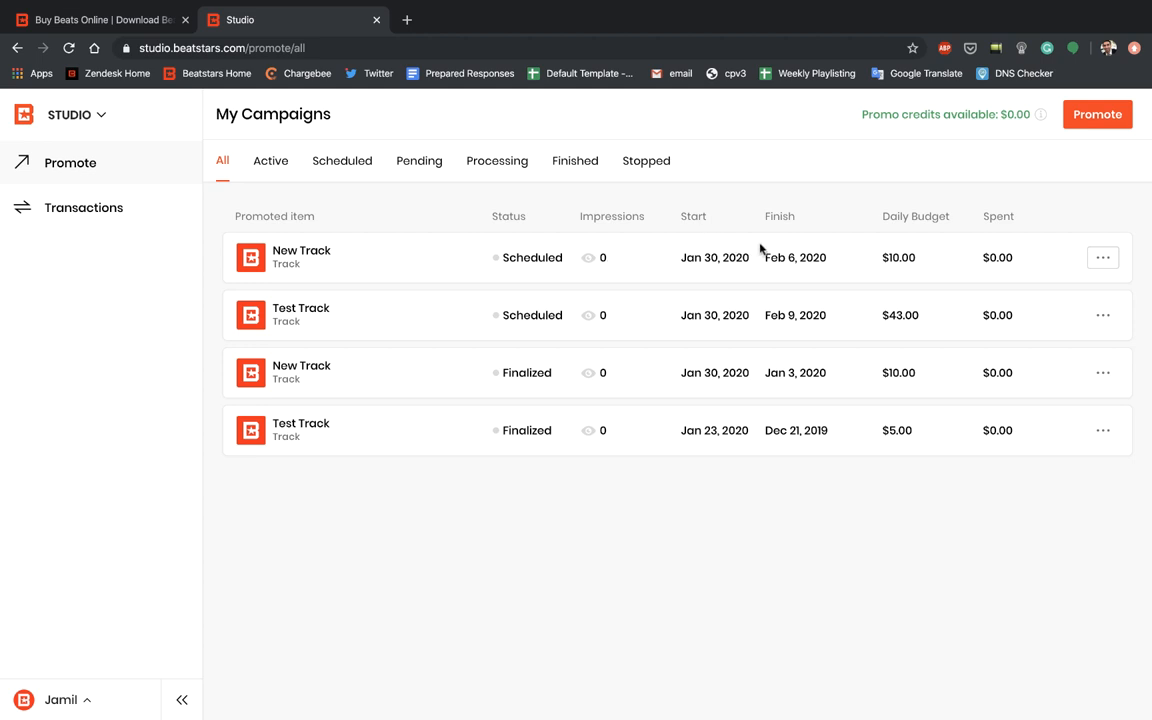
{"action": "mouse_move", "coordinate": [893, 256]}
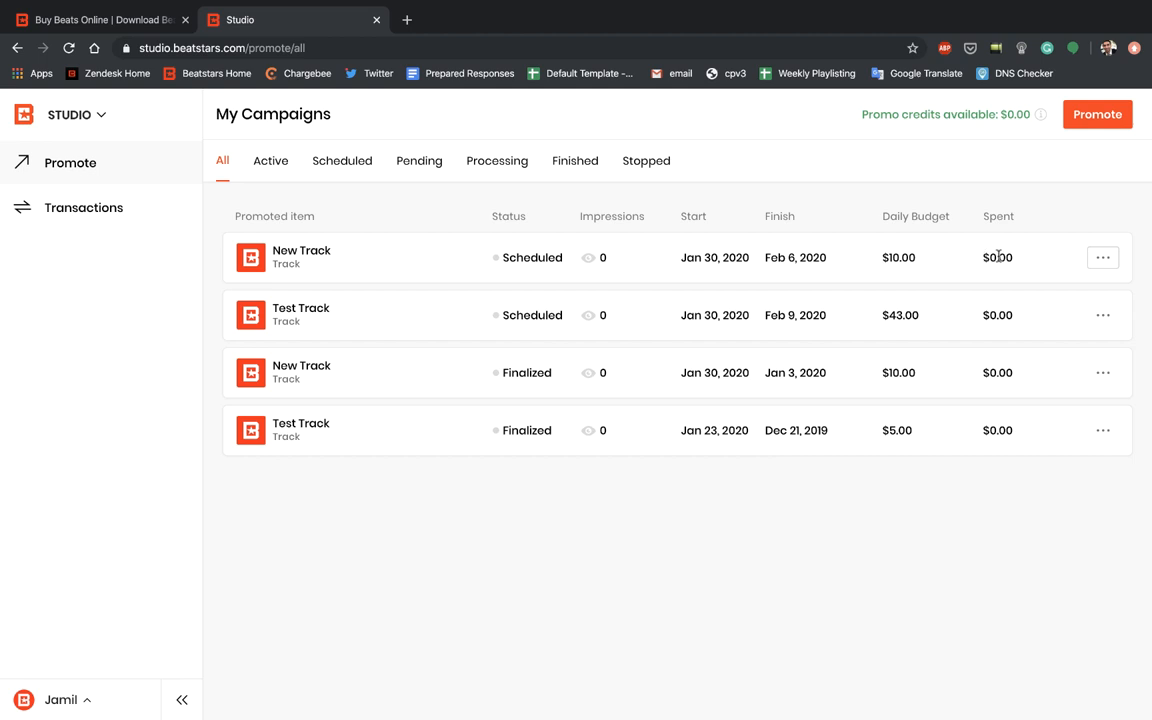
{"action": "mouse_move", "coordinate": [1057, 260]}
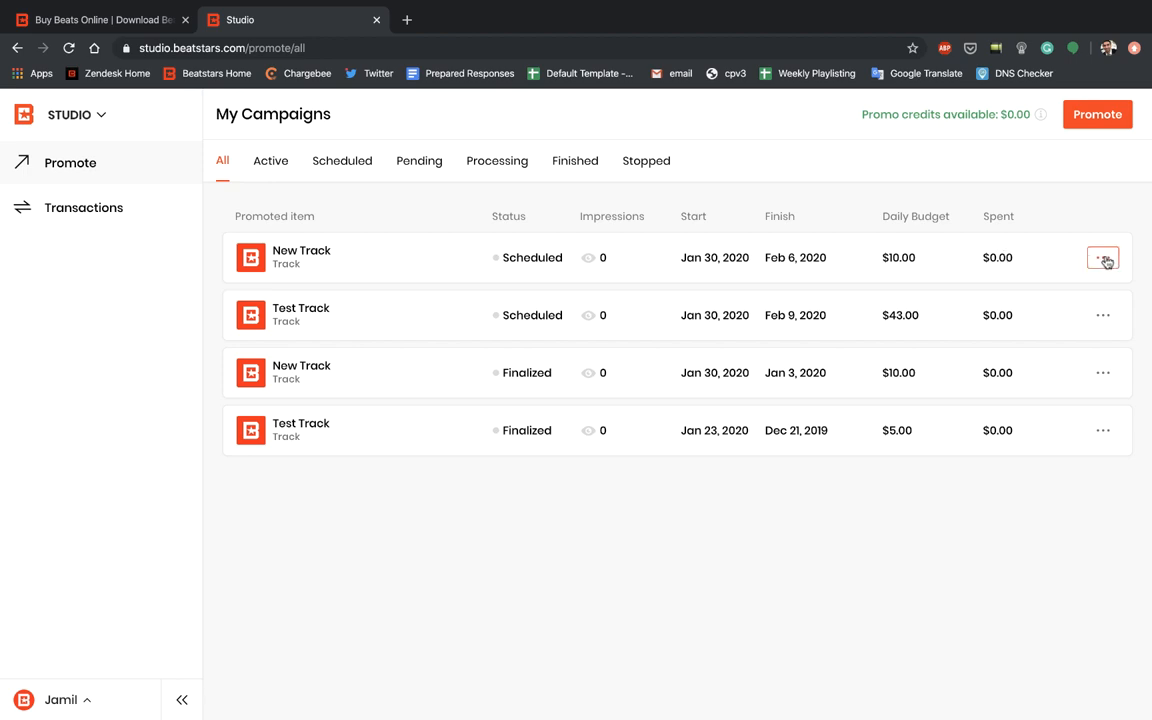
Open the ••• options menu on the New Track campaign row.
{"action": "left_click", "coordinate": [1103, 258]}
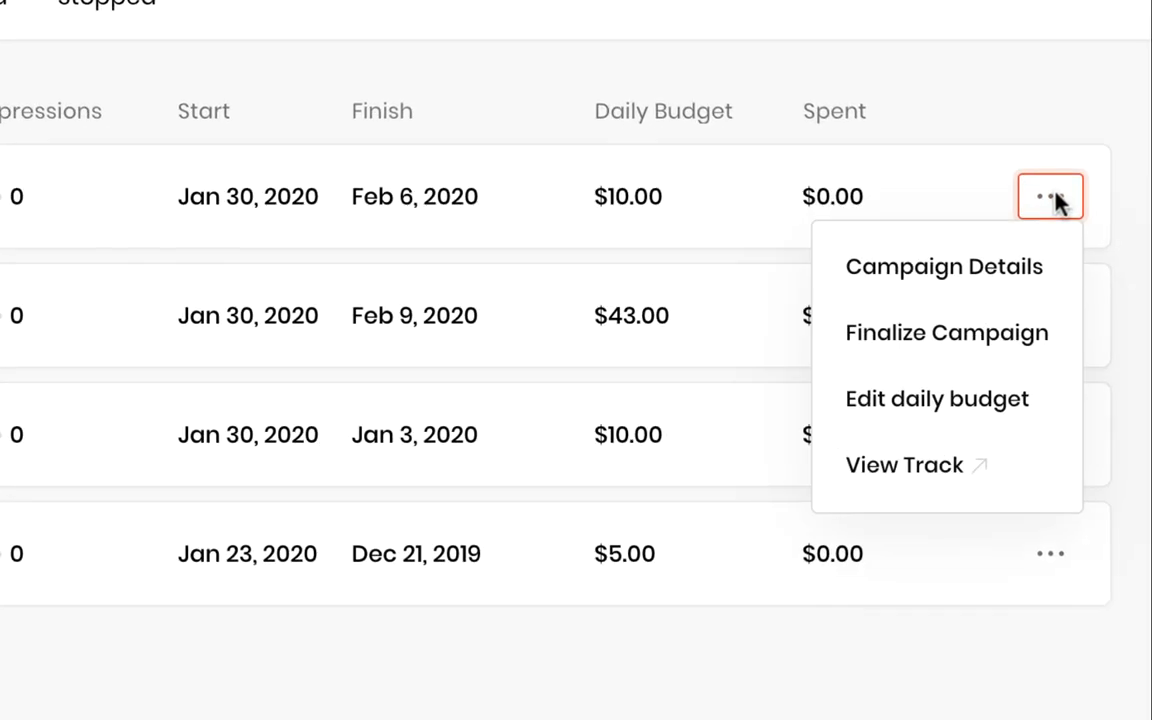
{"action": "mouse_move", "coordinate": [945, 266]}
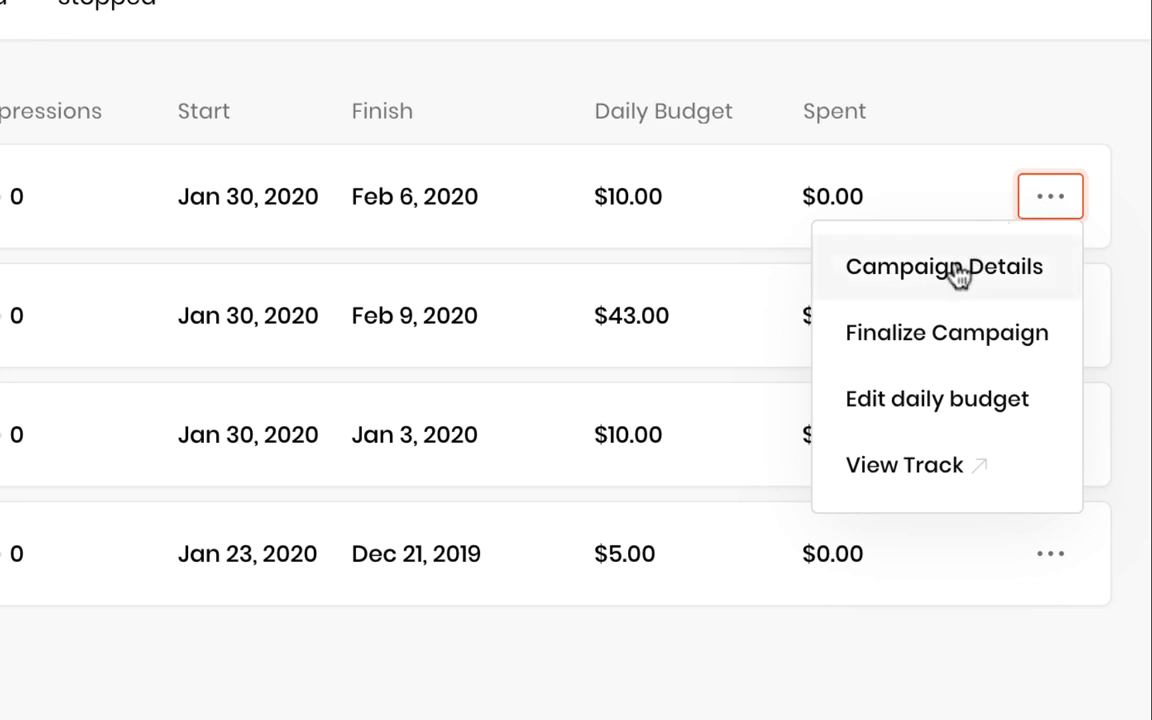
{"action": "mouse_move", "coordinate": [910, 345]}
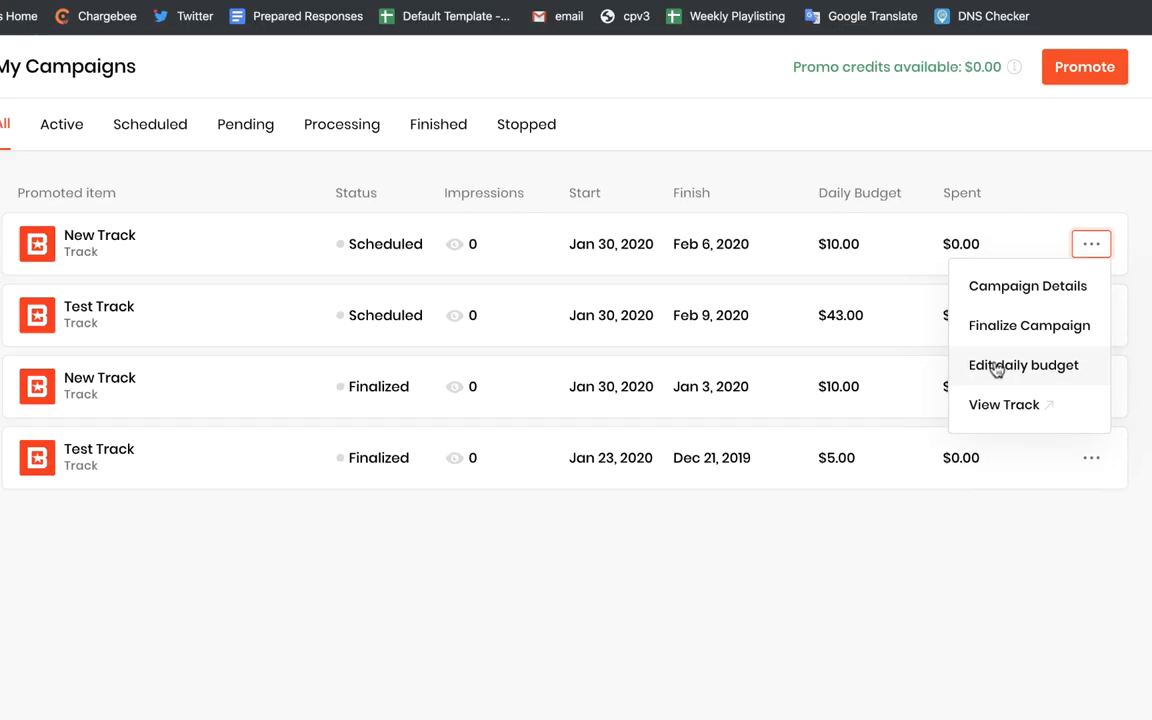
Edit the New Track daily budget, raising it to $30 and saving.
{"action": "left_click", "coordinate": [1023, 365]}
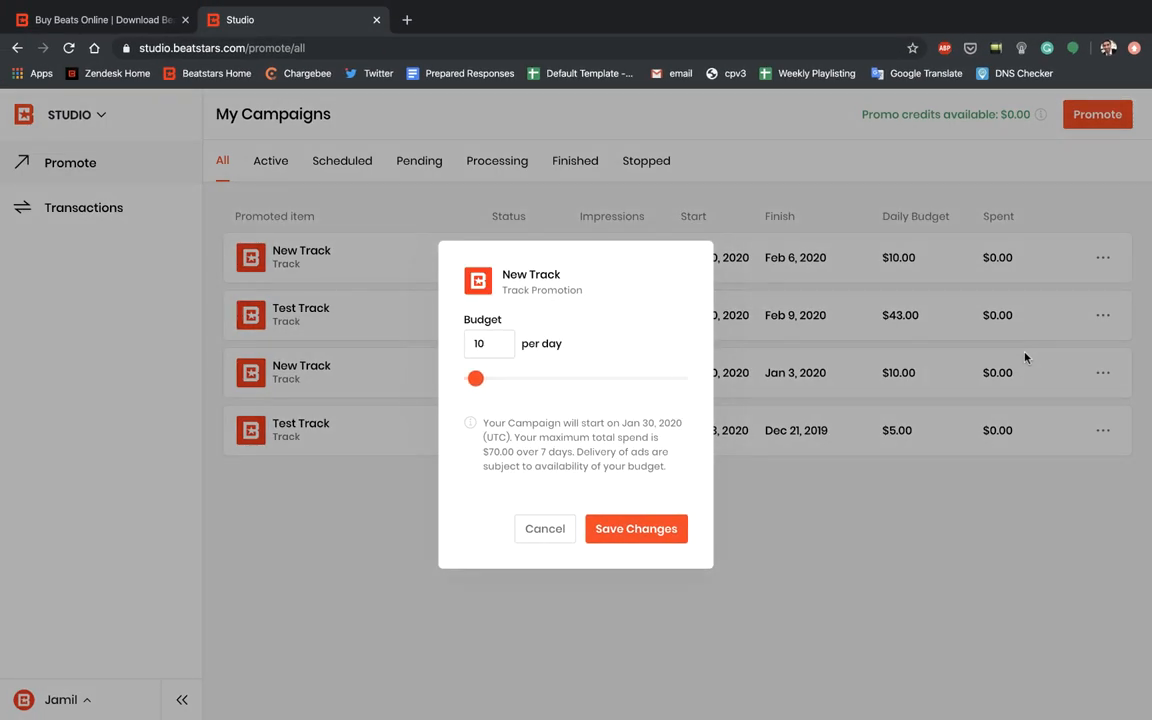
{"action": "mouse_move", "coordinate": [445, 358]}
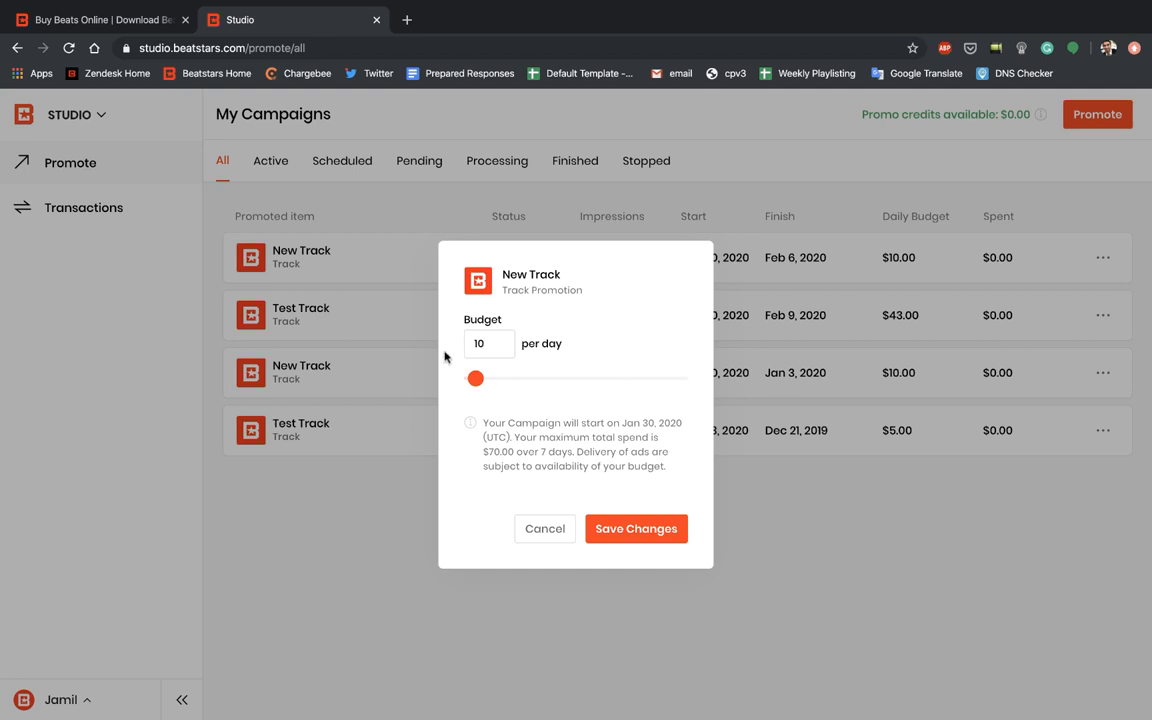
{"action": "left_click", "coordinate": [489, 343]}
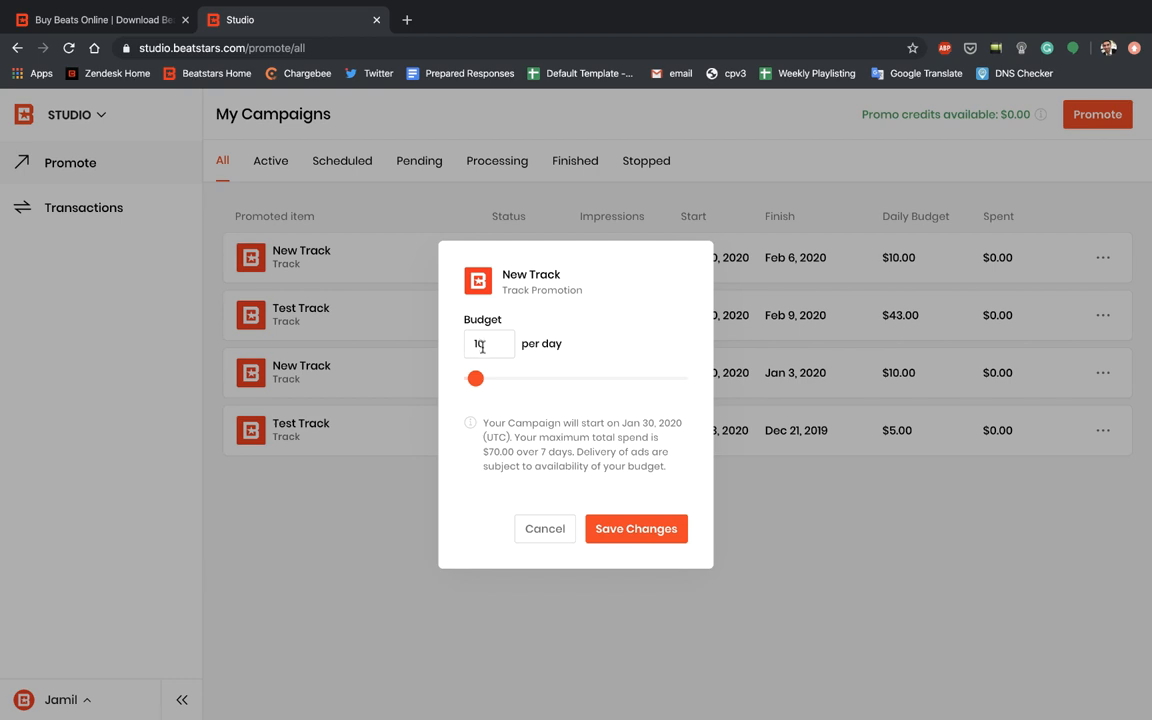
{"action": "left_click_drag", "start_coordinate": [475, 378], "coordinate": [505, 378]}
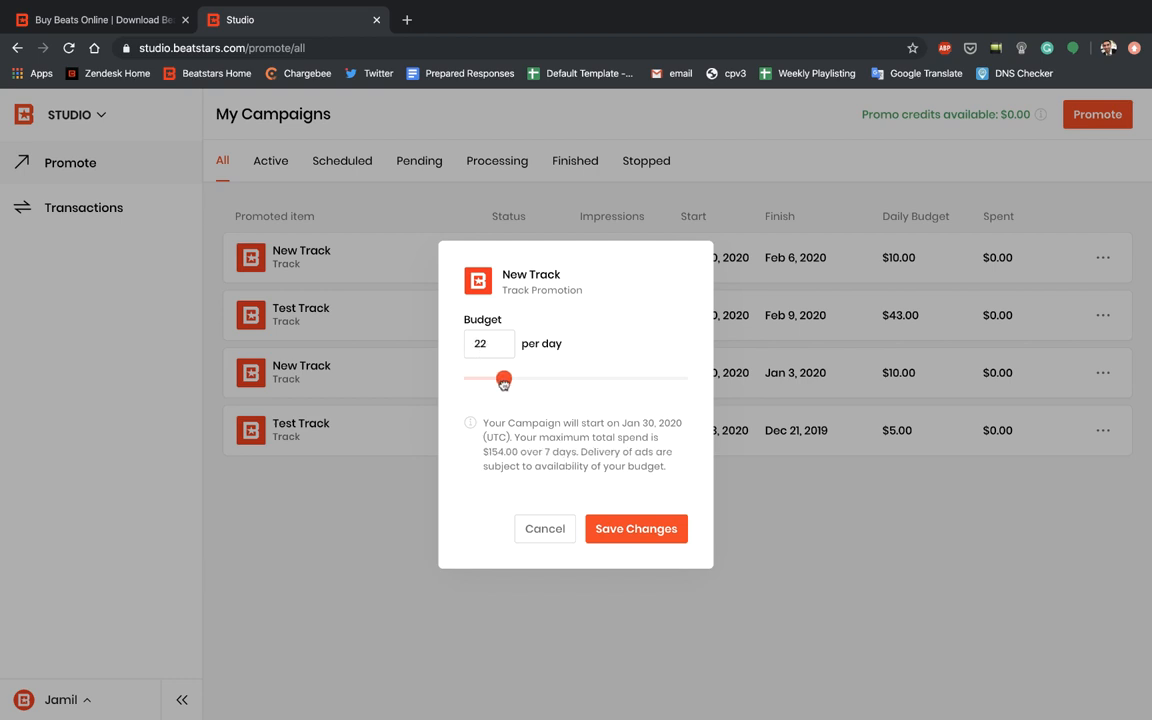
{"action": "left_click_drag", "start_coordinate": [504, 380], "coordinate": [520, 380]}
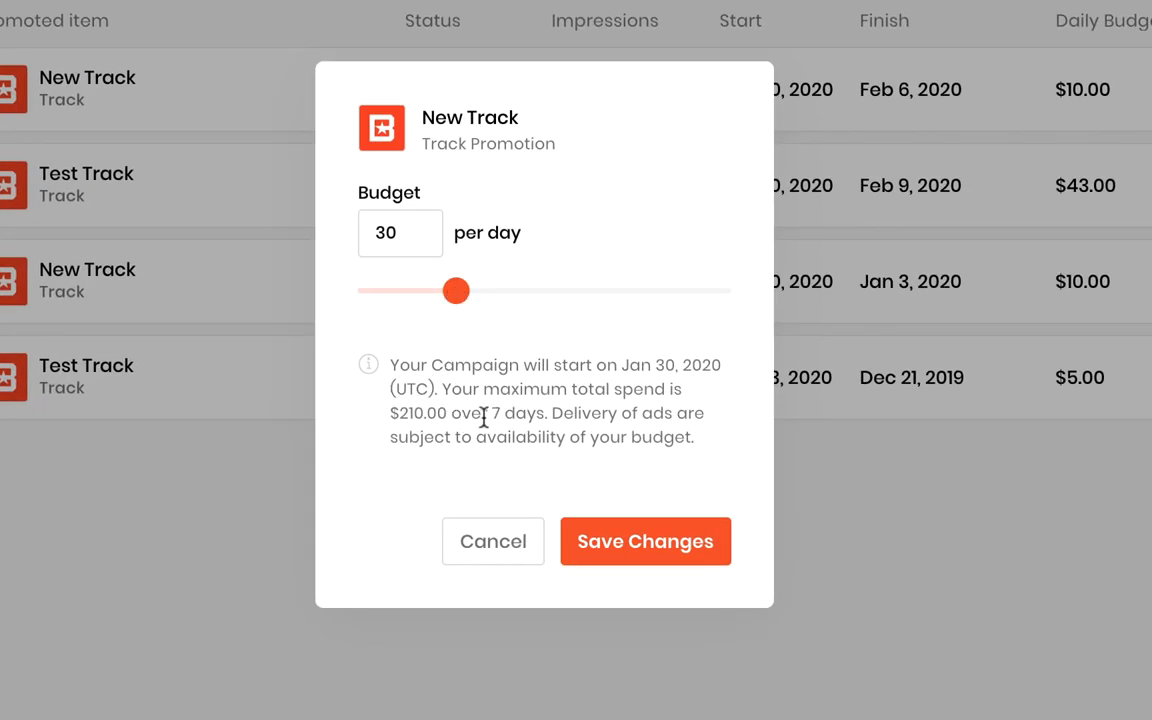
{"action": "mouse_move", "coordinate": [489, 402]}
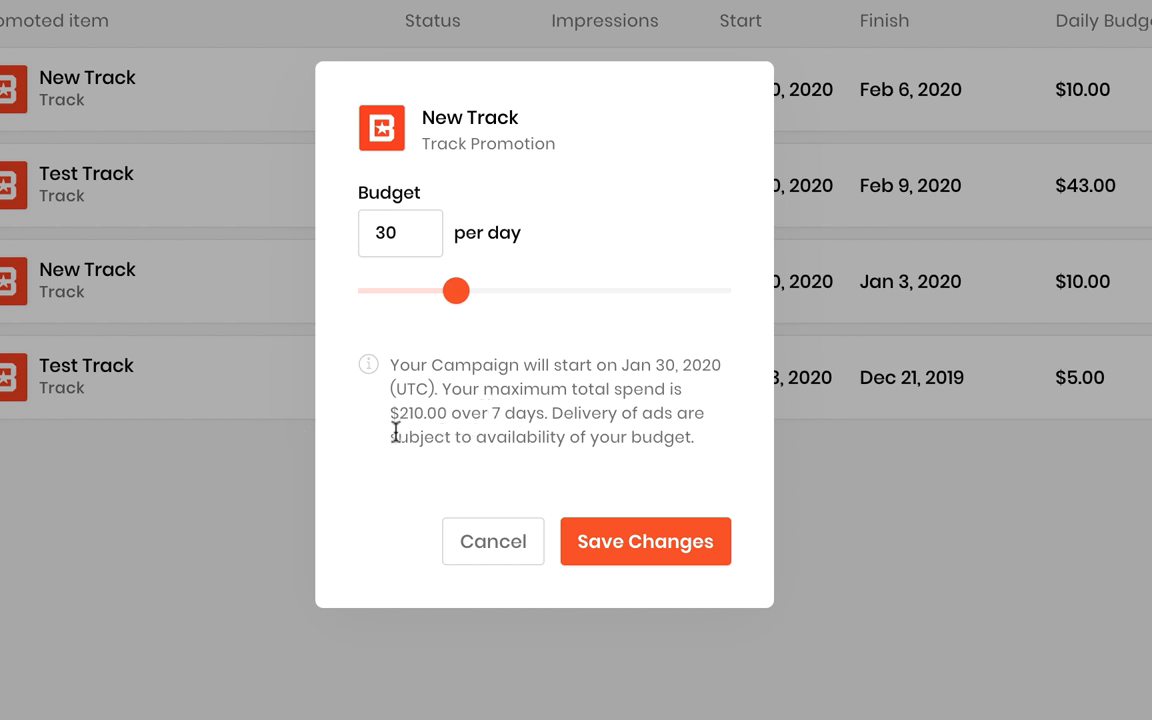
{"action": "mouse_move", "coordinate": [460, 430]}
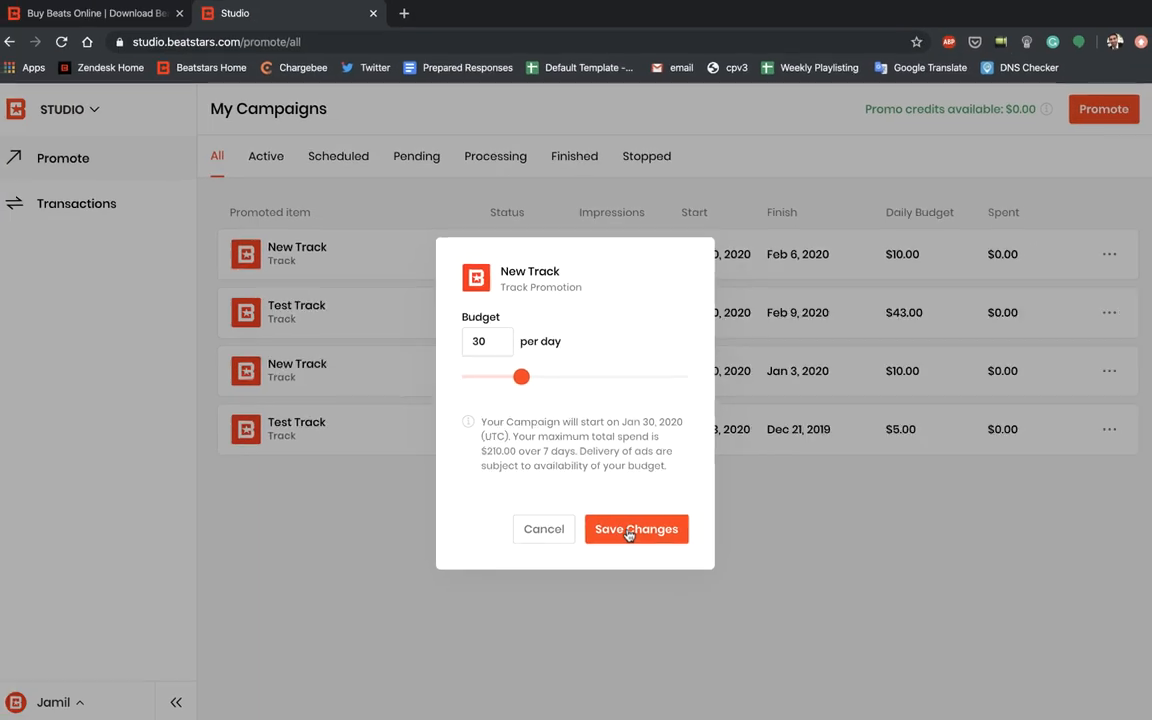
{"action": "left_click", "coordinate": [636, 529]}
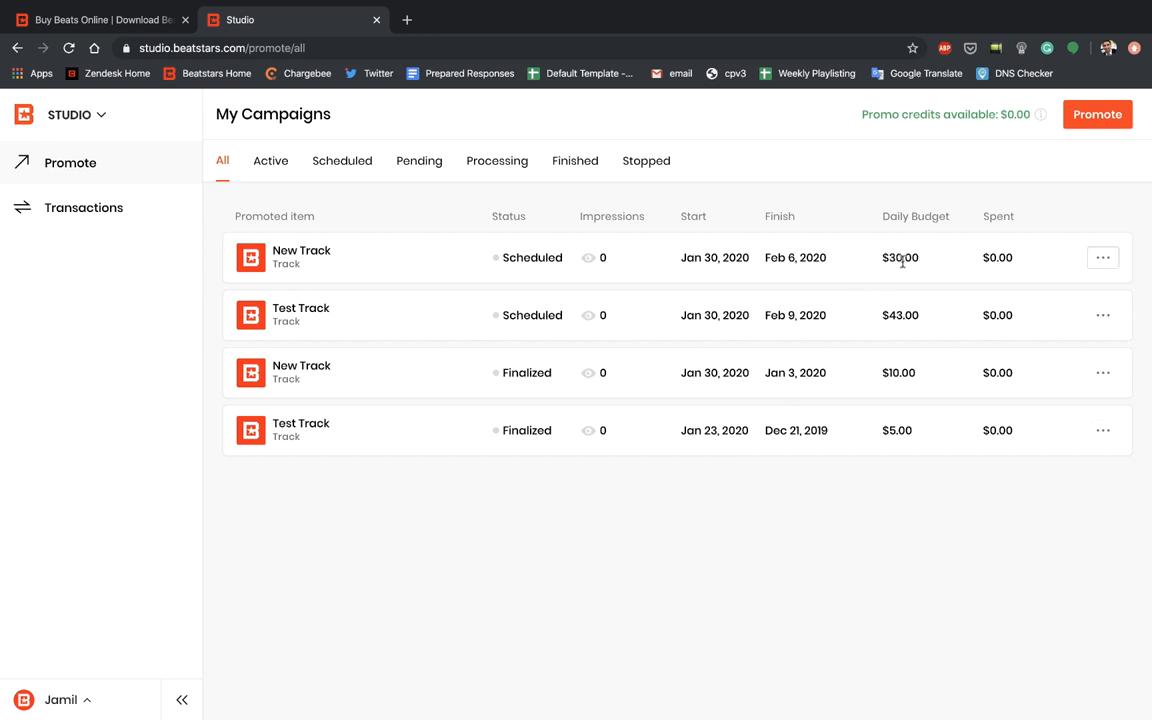
{"action": "mouse_move", "coordinate": [893, 272]}
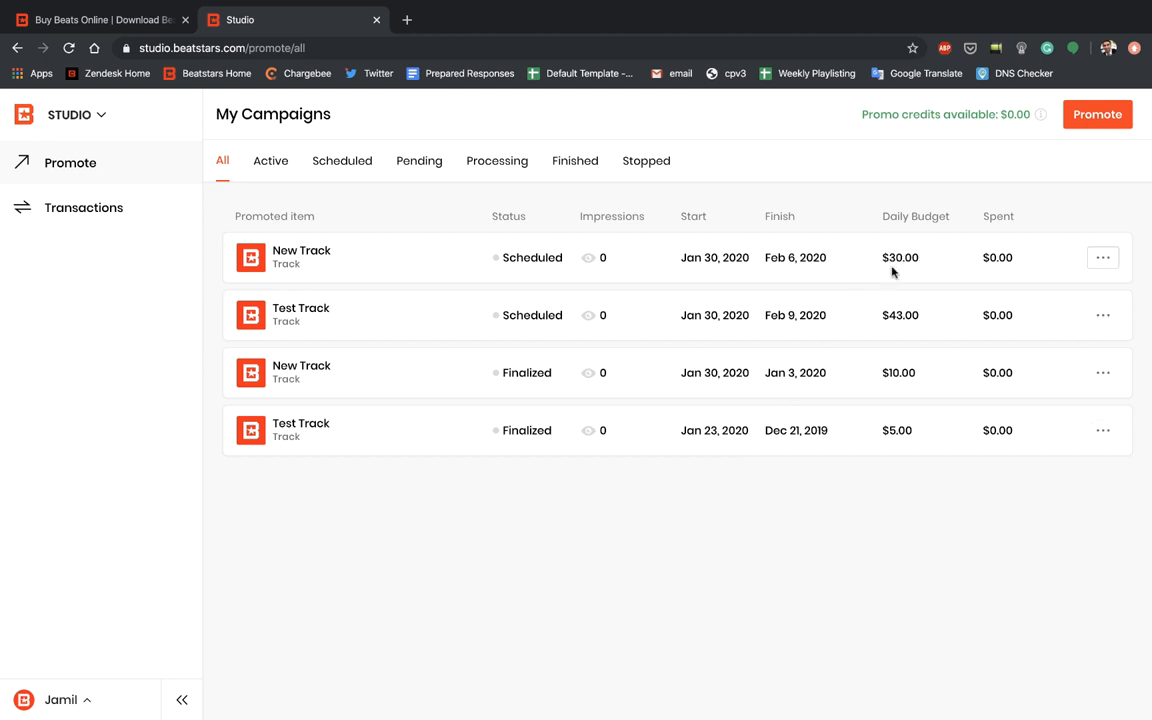
Open Campaign Details for the Test Track campaign from its options menu.
{"action": "left_click", "coordinate": [1102, 257]}
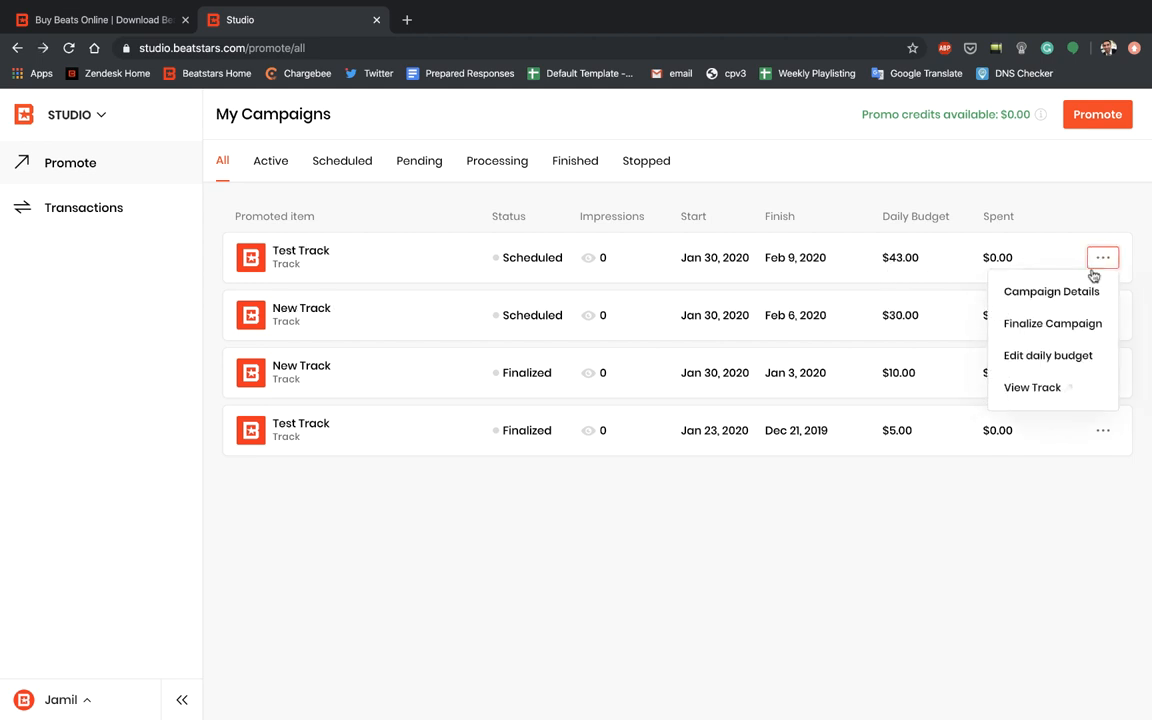
{"action": "left_click", "coordinate": [1050, 291]}
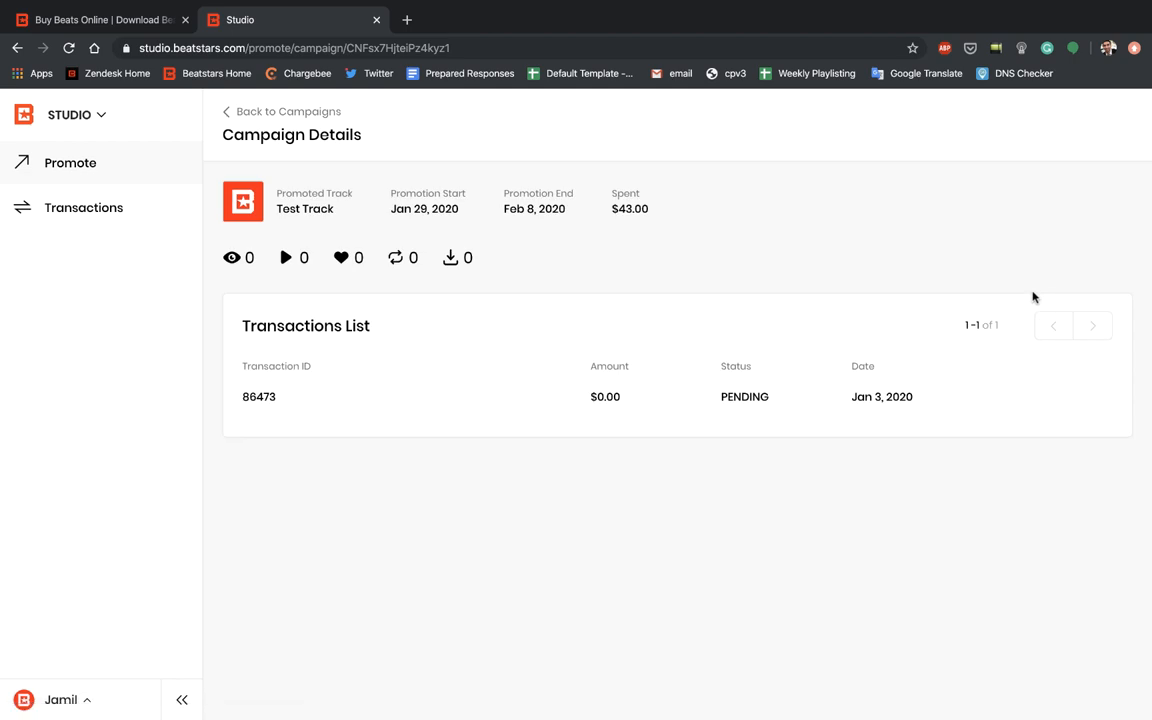
{"action": "mouse_move", "coordinate": [967, 292]}
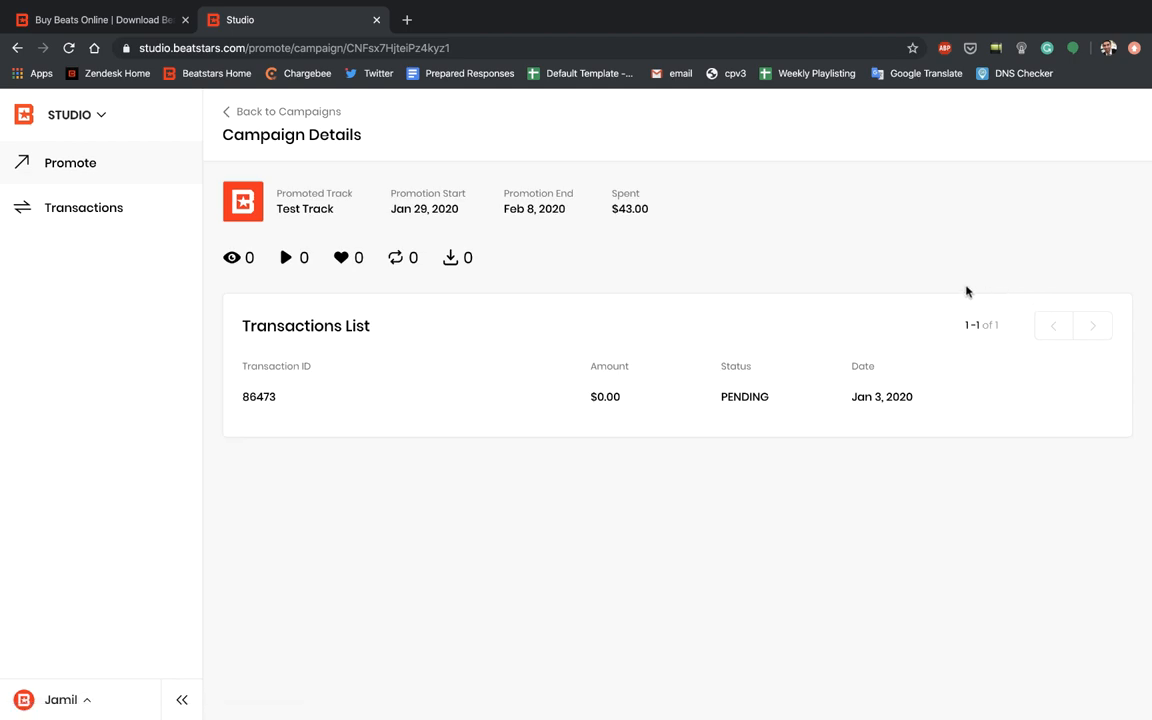
{"action": "mouse_move", "coordinate": [339, 257]}
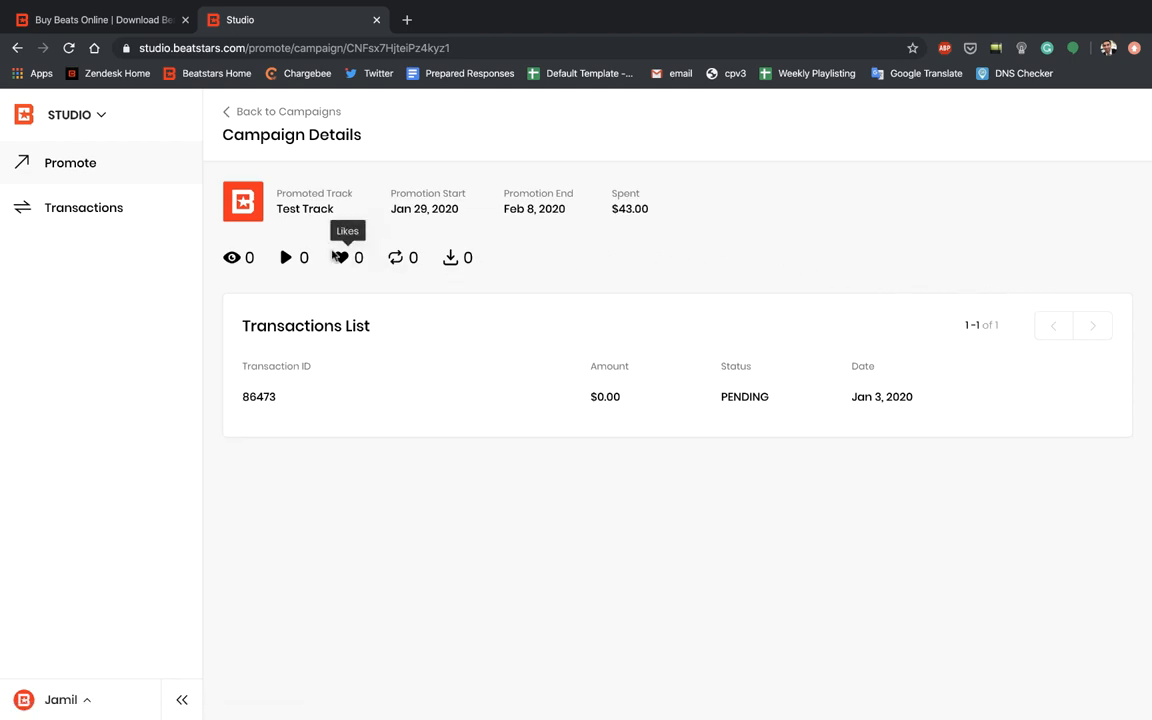
{"action": "mouse_move", "coordinate": [309, 290]}
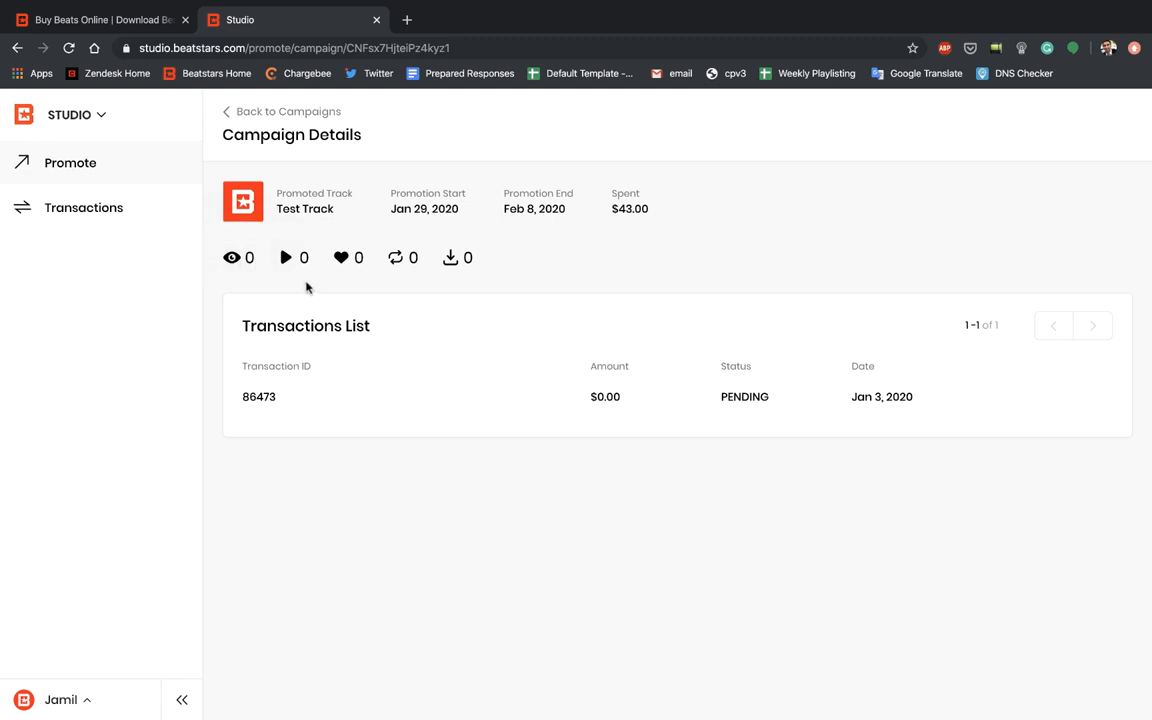
{"action": "mouse_move", "coordinate": [287, 290]}
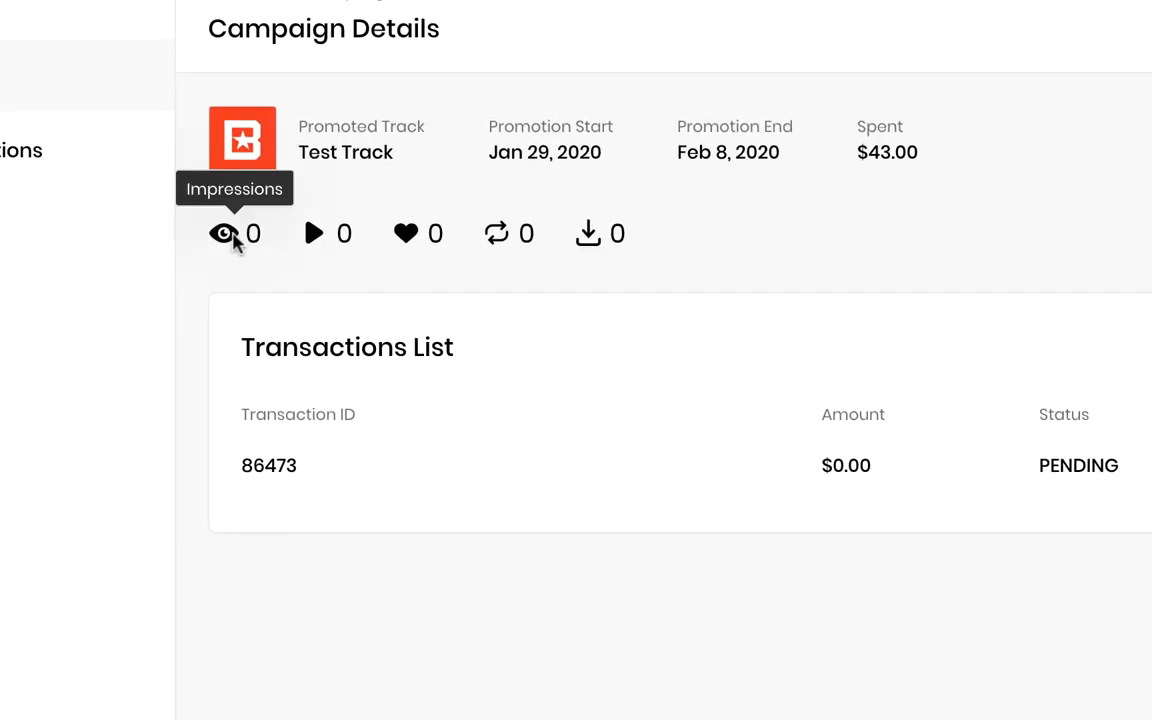
{"action": "mouse_move", "coordinate": [313, 233]}
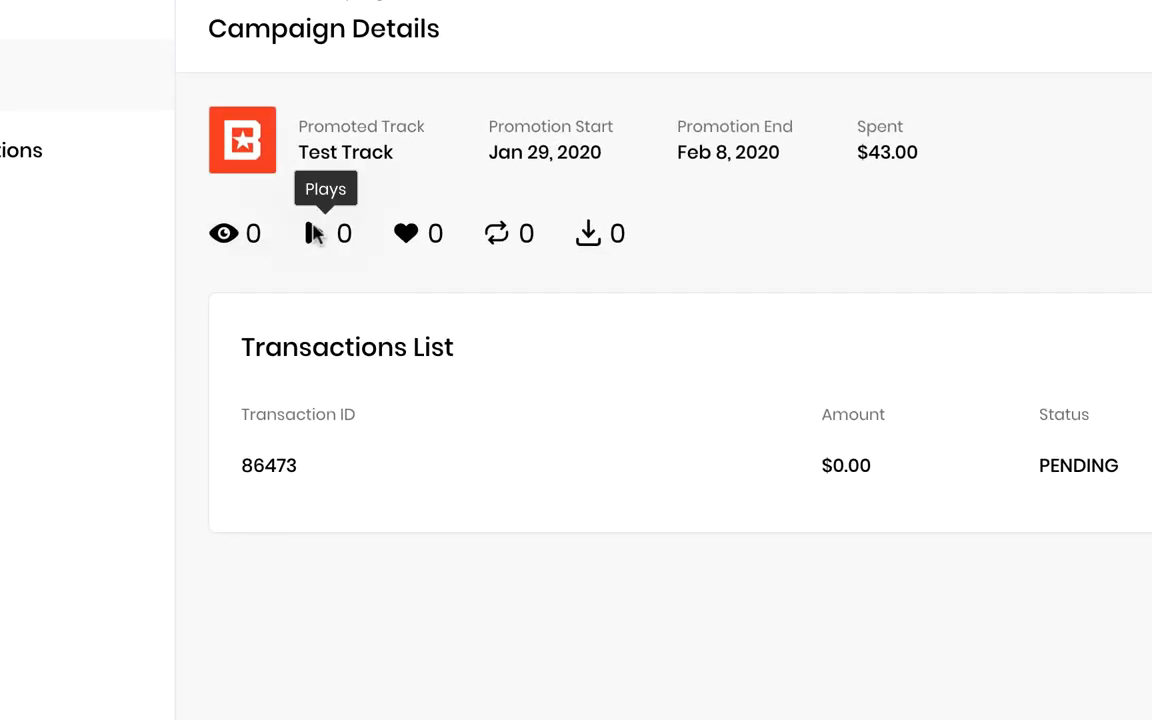
{"action": "mouse_move", "coordinate": [497, 233]}
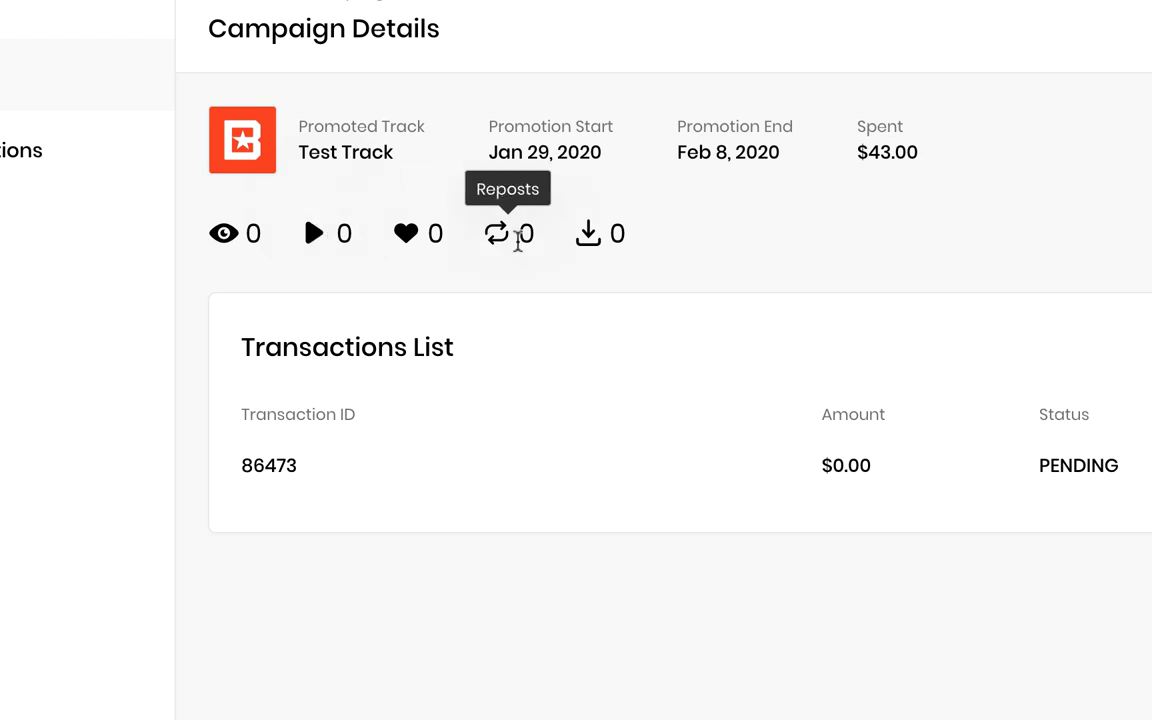
{"action": "mouse_move", "coordinate": [495, 243]}
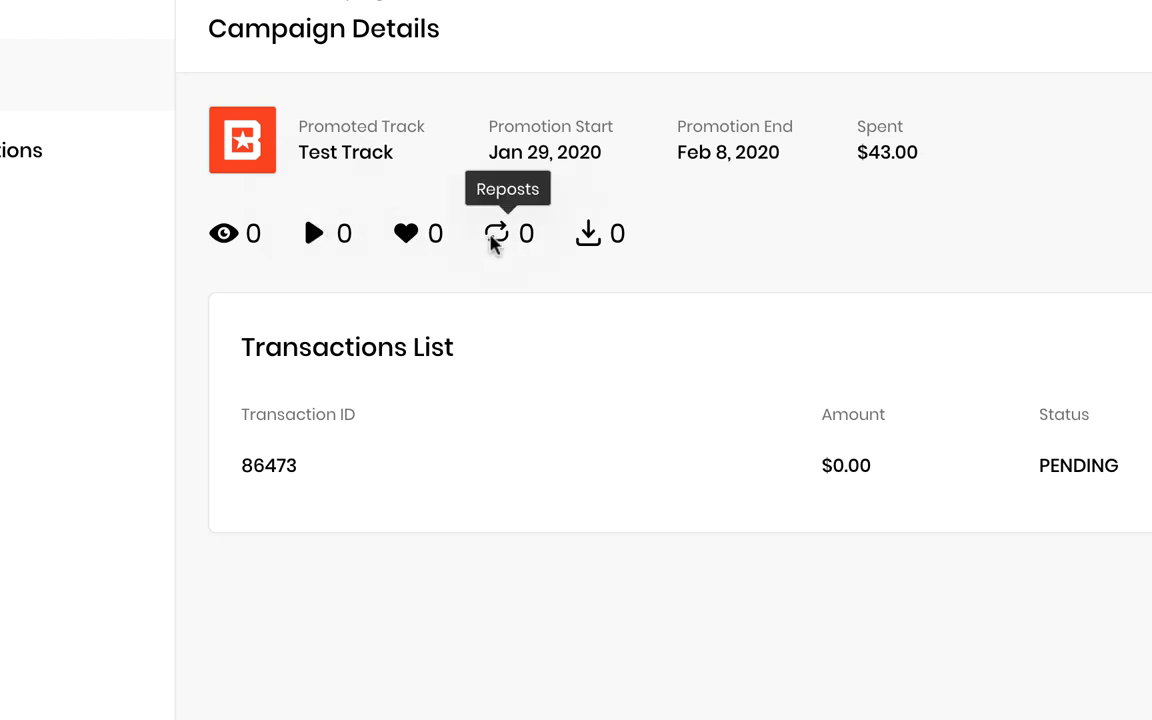
{"action": "mouse_move", "coordinate": [588, 235]}
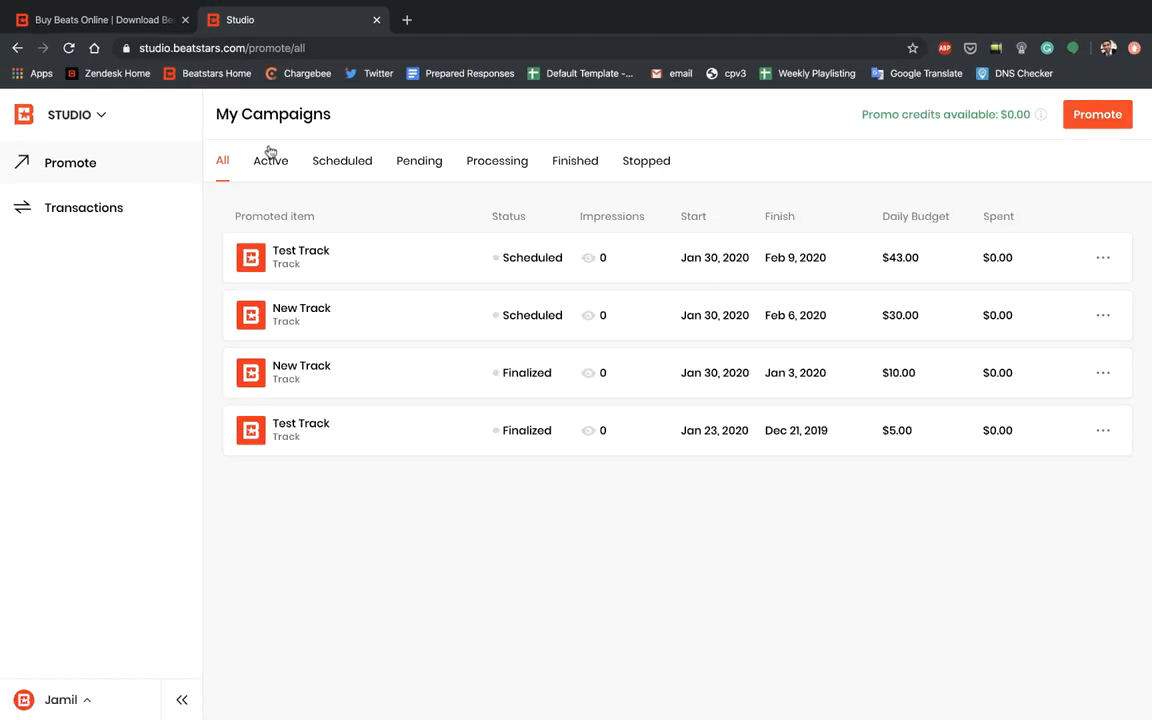
{"action": "mouse_move", "coordinate": [345, 212]}
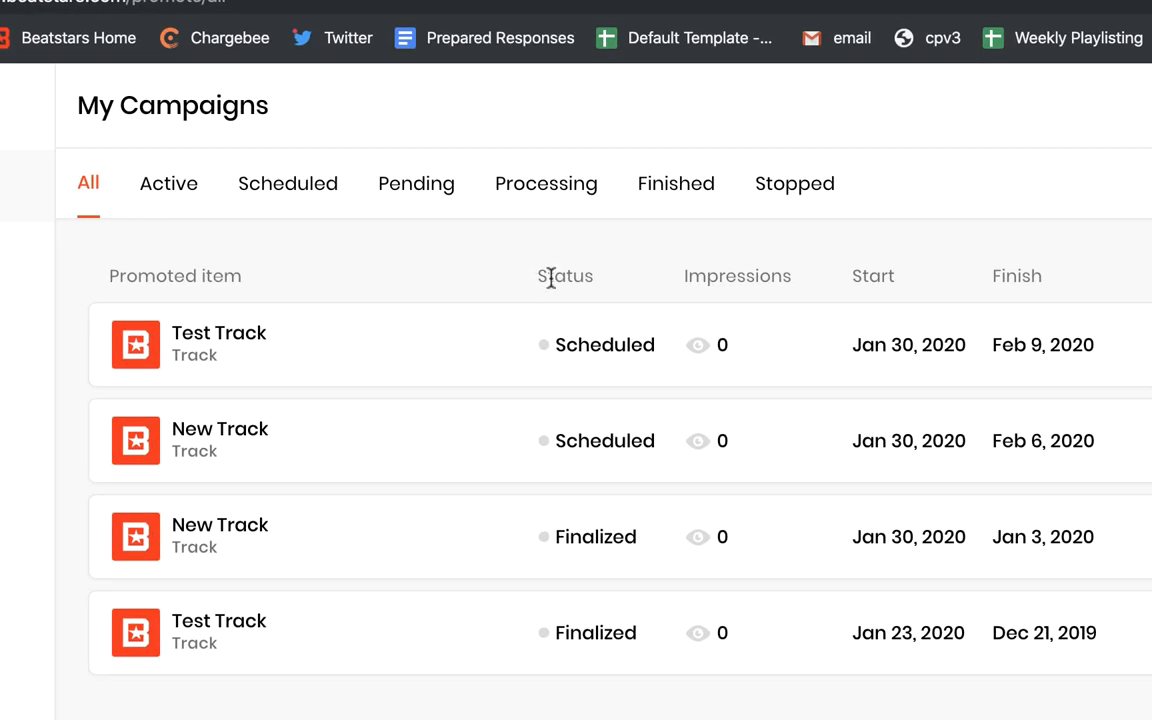
{"action": "mouse_move", "coordinate": [288, 184]}
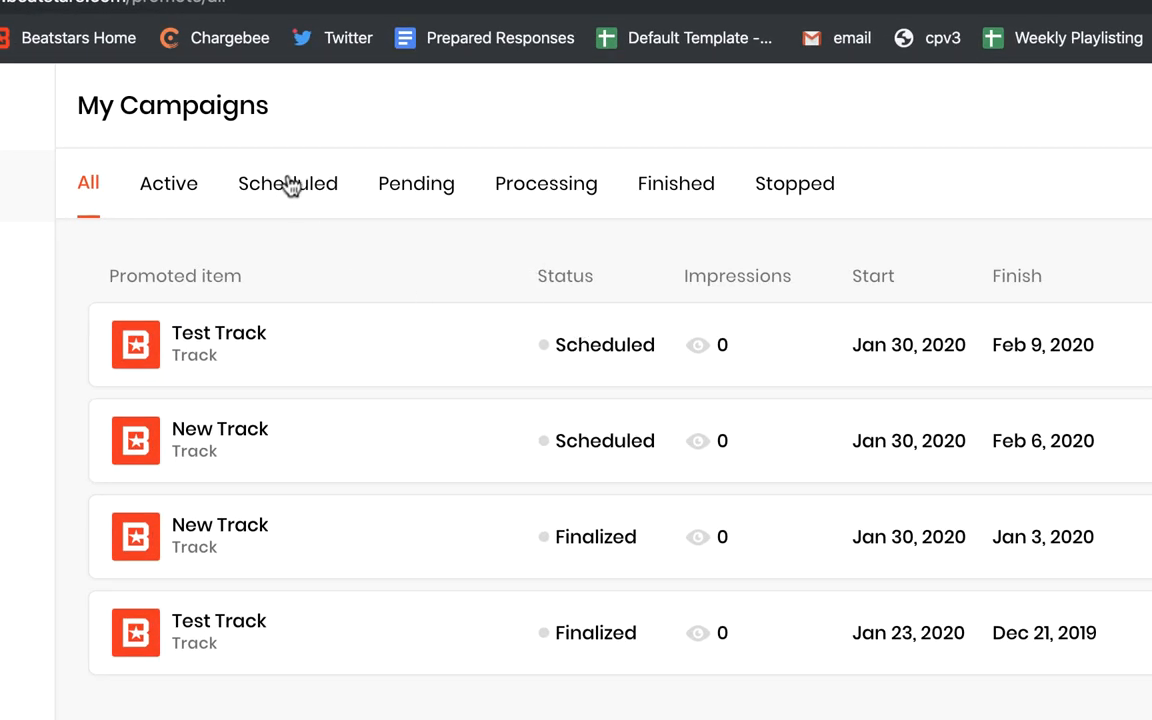
{"action": "mouse_move", "coordinate": [490, 350]}
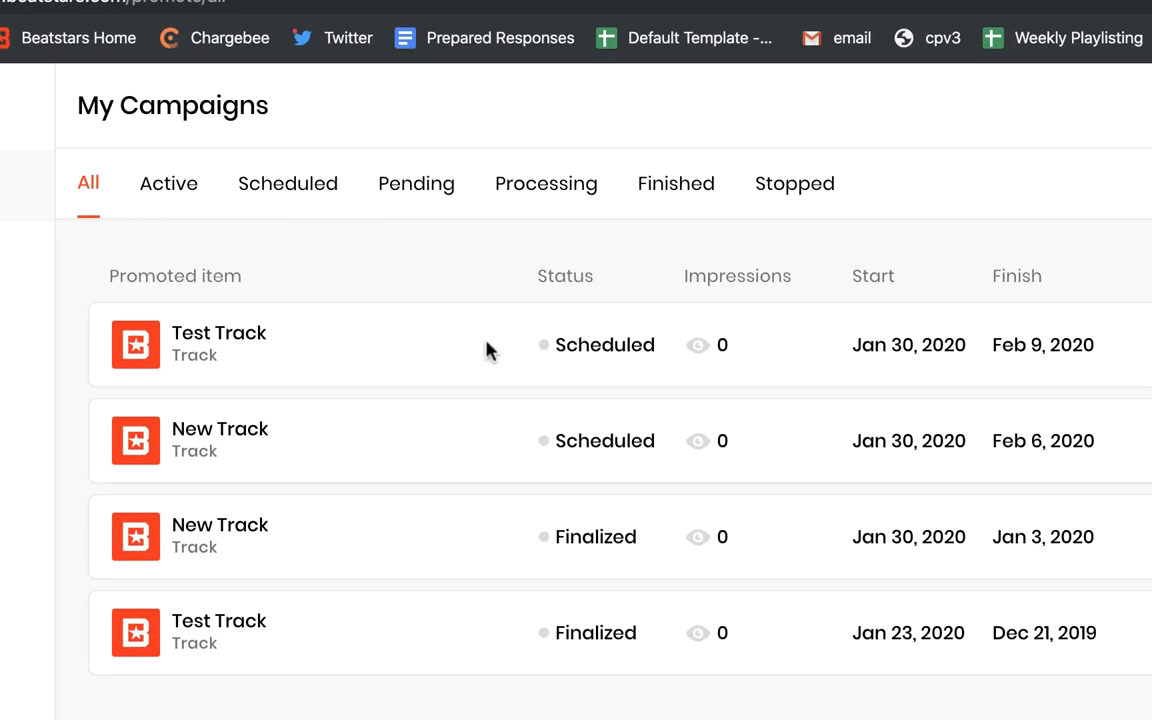
{"action": "mouse_move", "coordinate": [495, 349]}
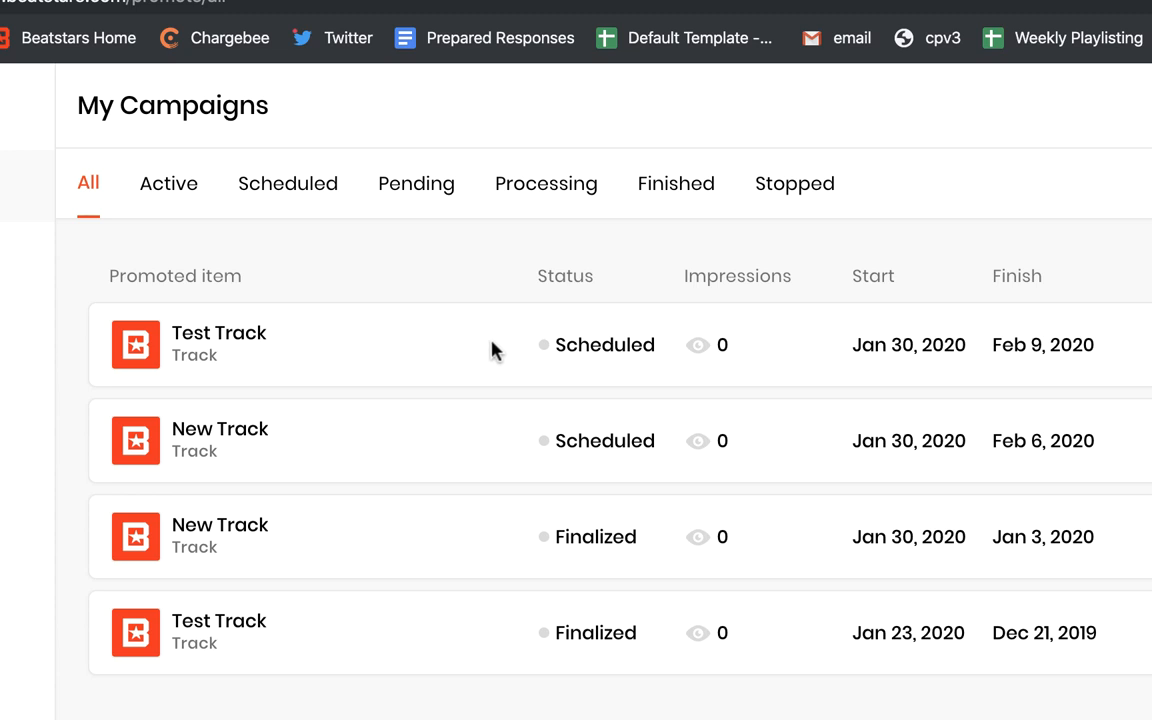
{"action": "mouse_move", "coordinate": [862, 317]}
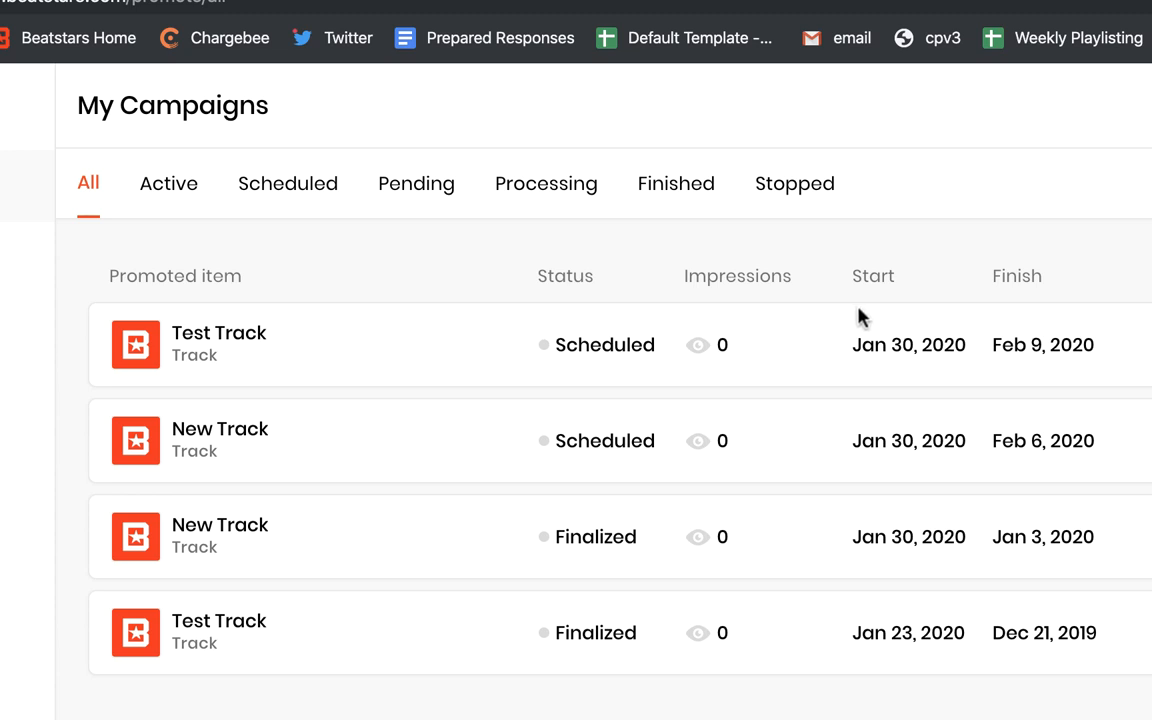
{"action": "mouse_move", "coordinate": [615, 335]}
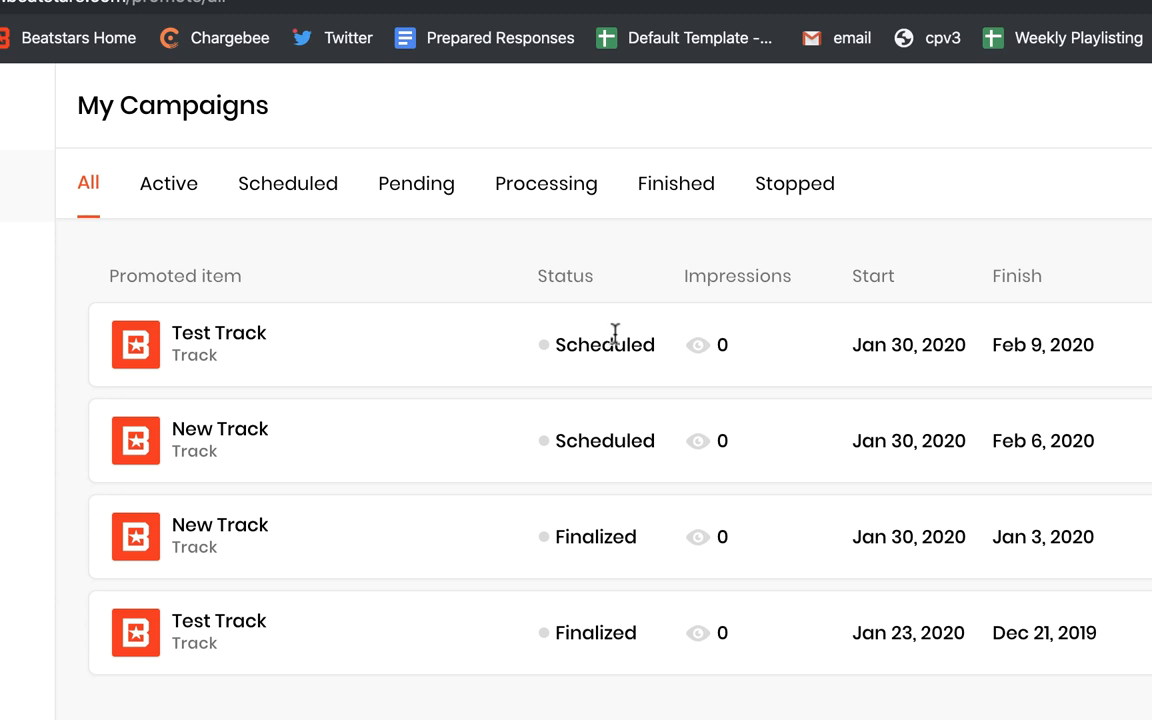
{"action": "mouse_move", "coordinate": [845, 343]}
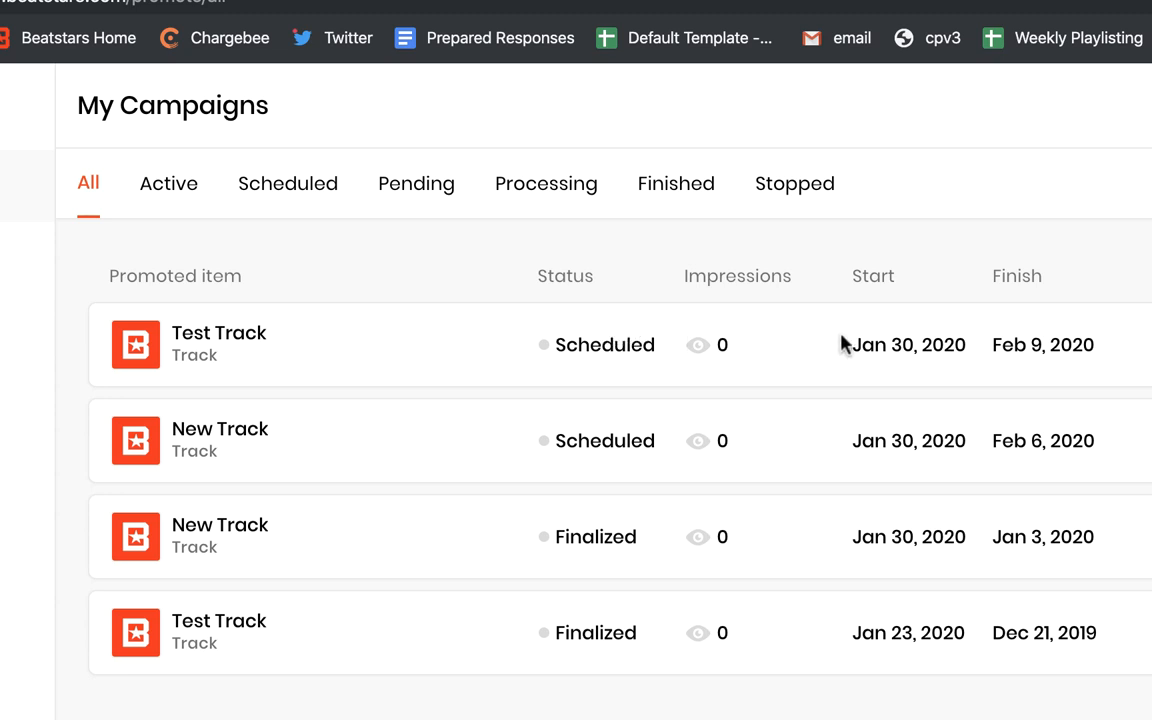
{"action": "mouse_move", "coordinate": [288, 184]}
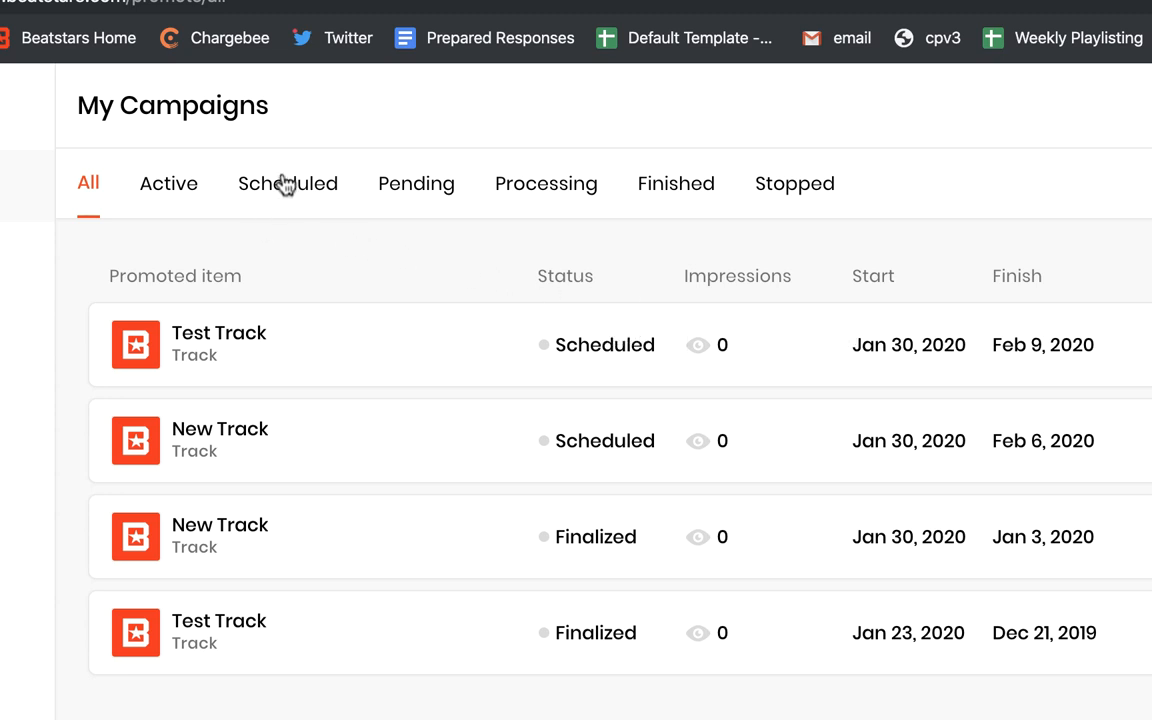
{"action": "left_click", "coordinate": [287, 183]}
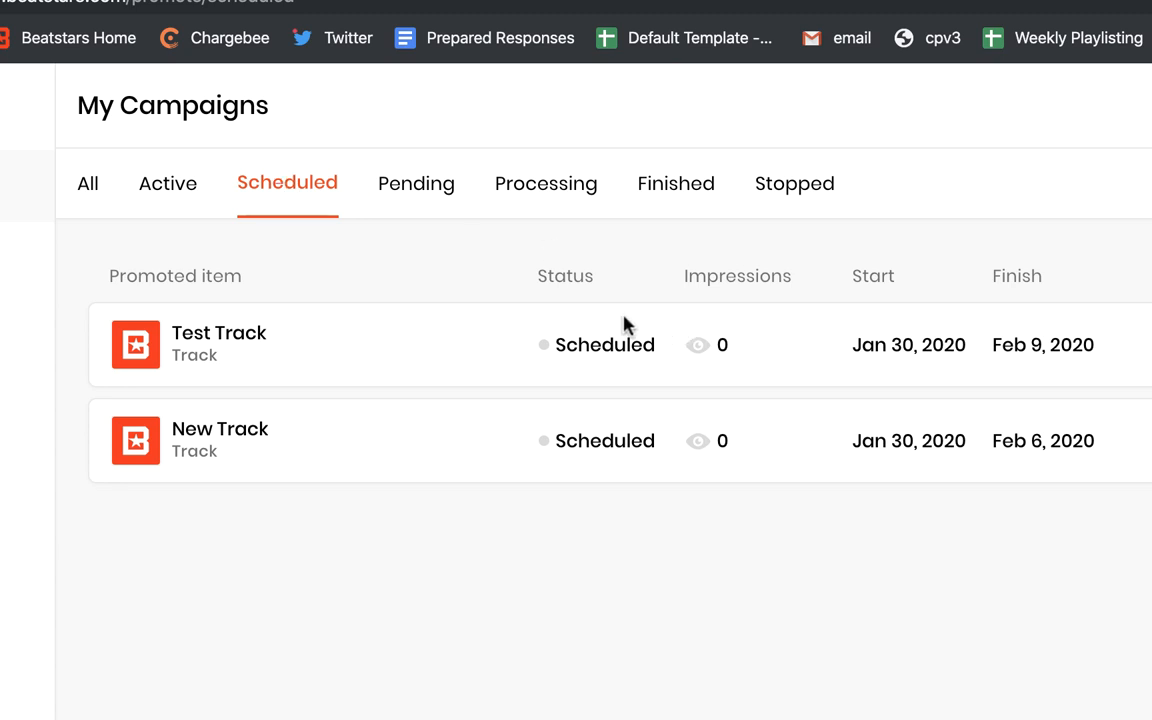
{"action": "left_click", "coordinate": [168, 183]}
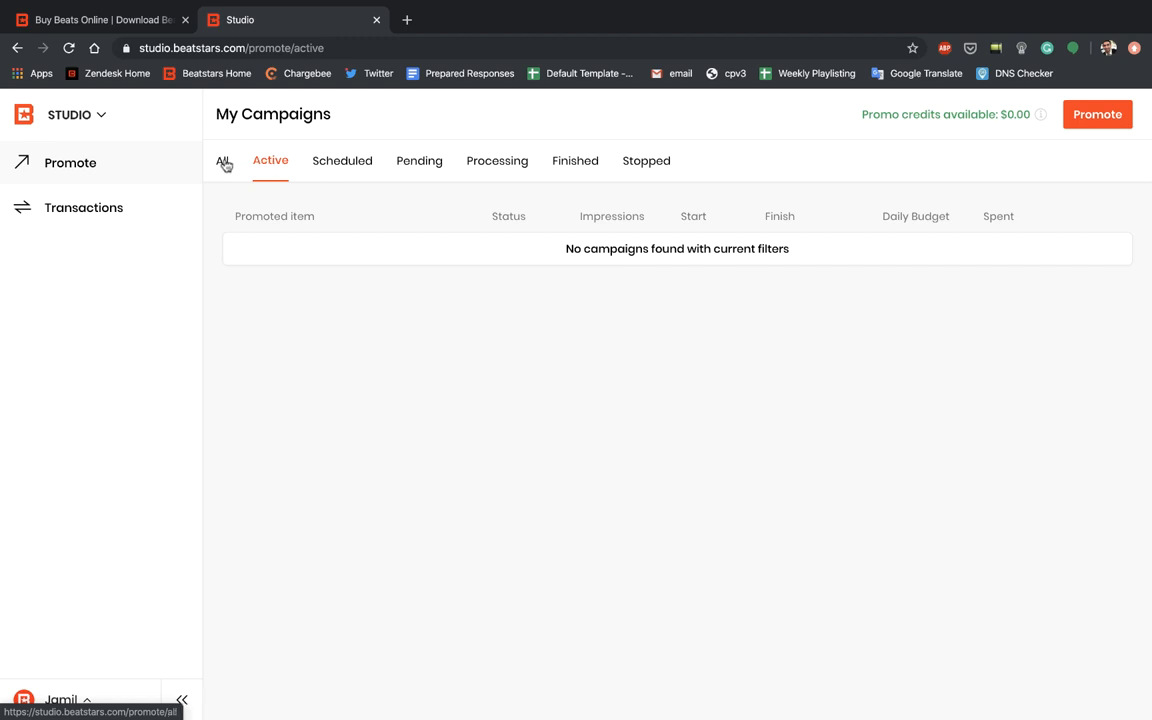
{"action": "left_click", "coordinate": [222, 160]}
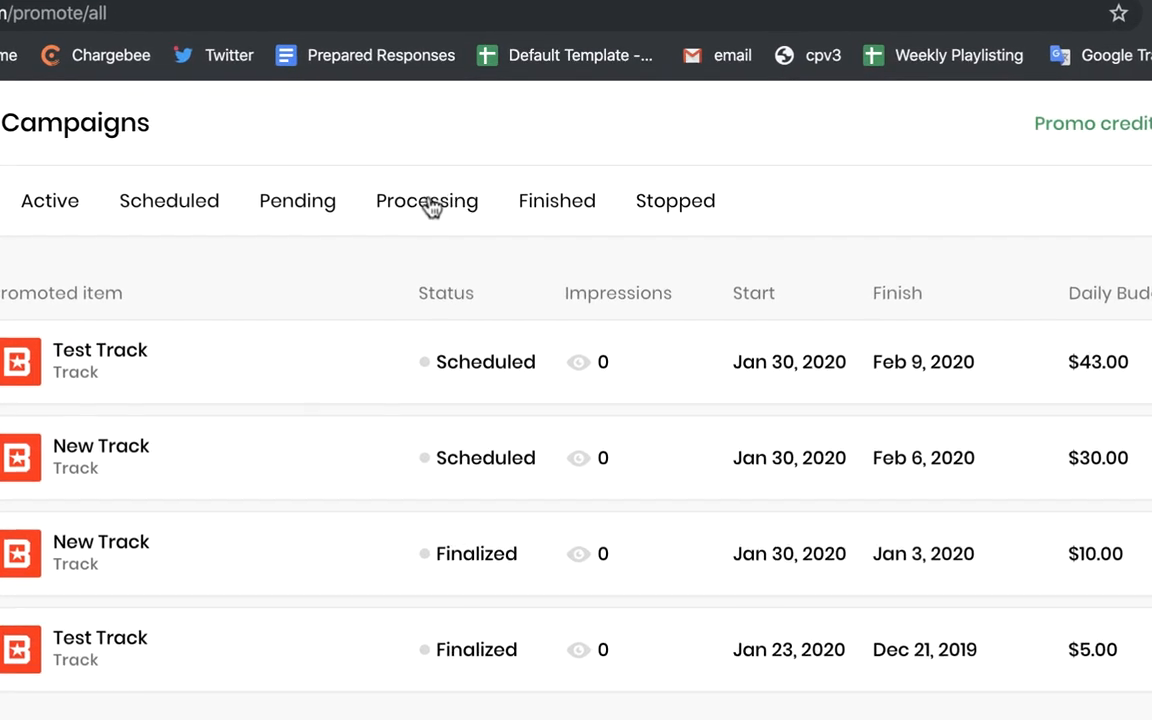
{"action": "left_click", "coordinate": [556, 200]}
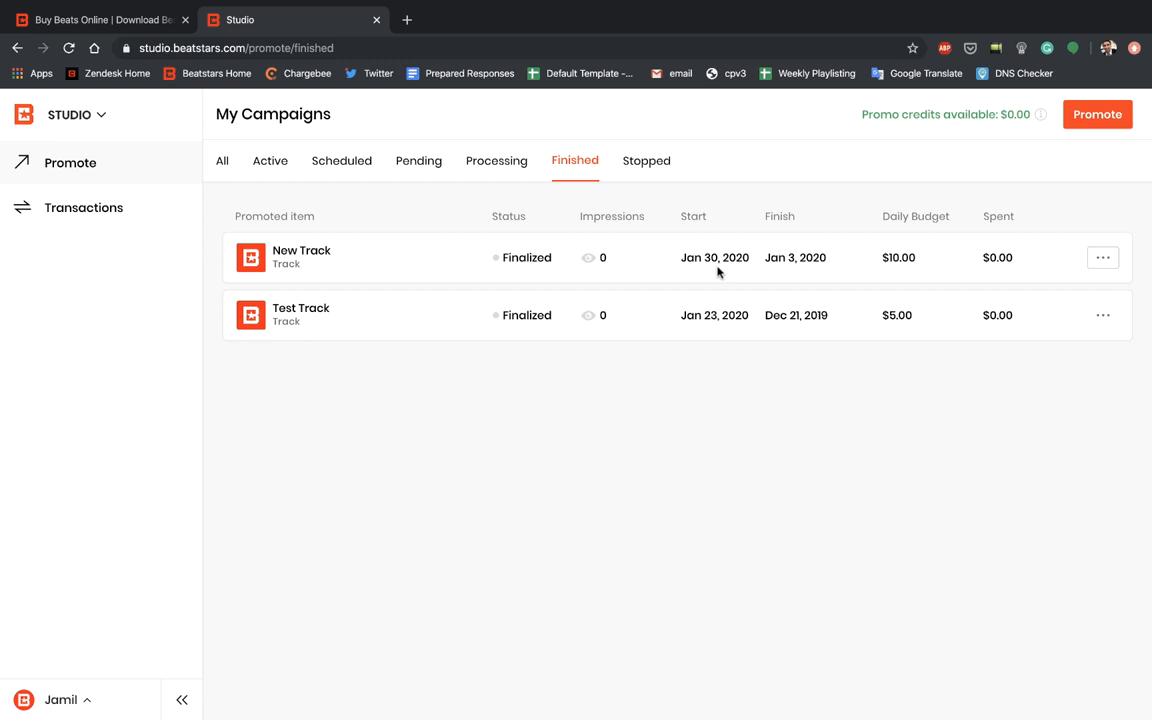
{"action": "mouse_move", "coordinate": [718, 274]}
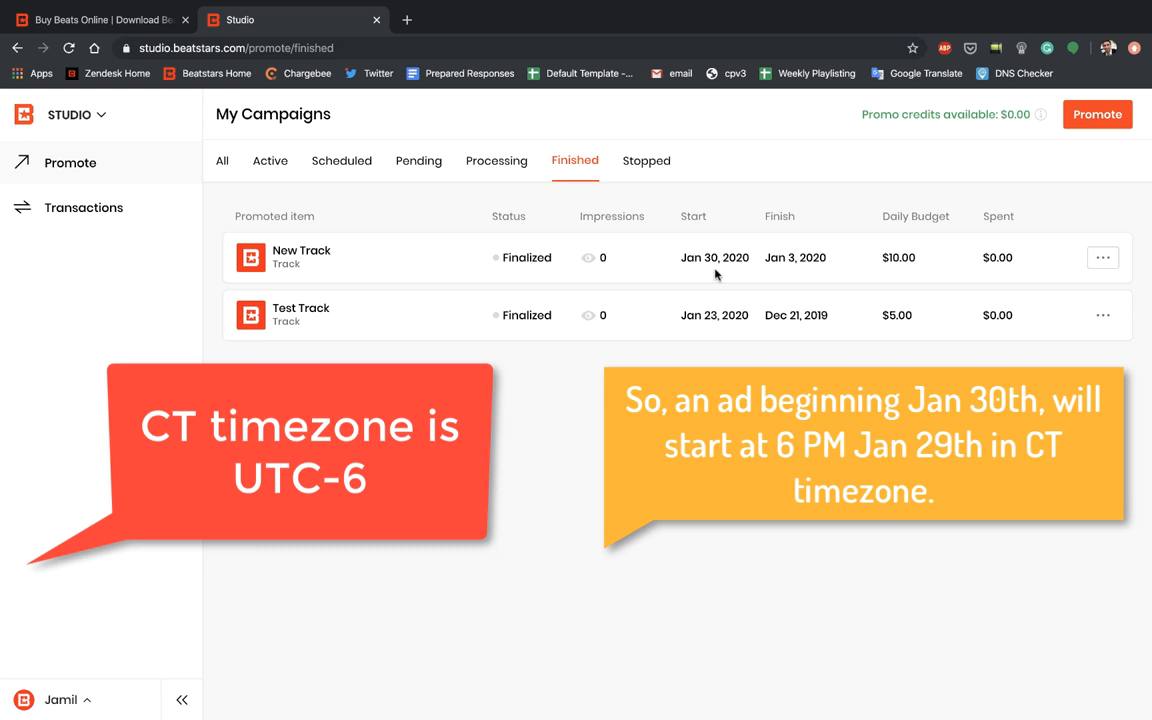
{"action": "mouse_move", "coordinate": [722, 275]}
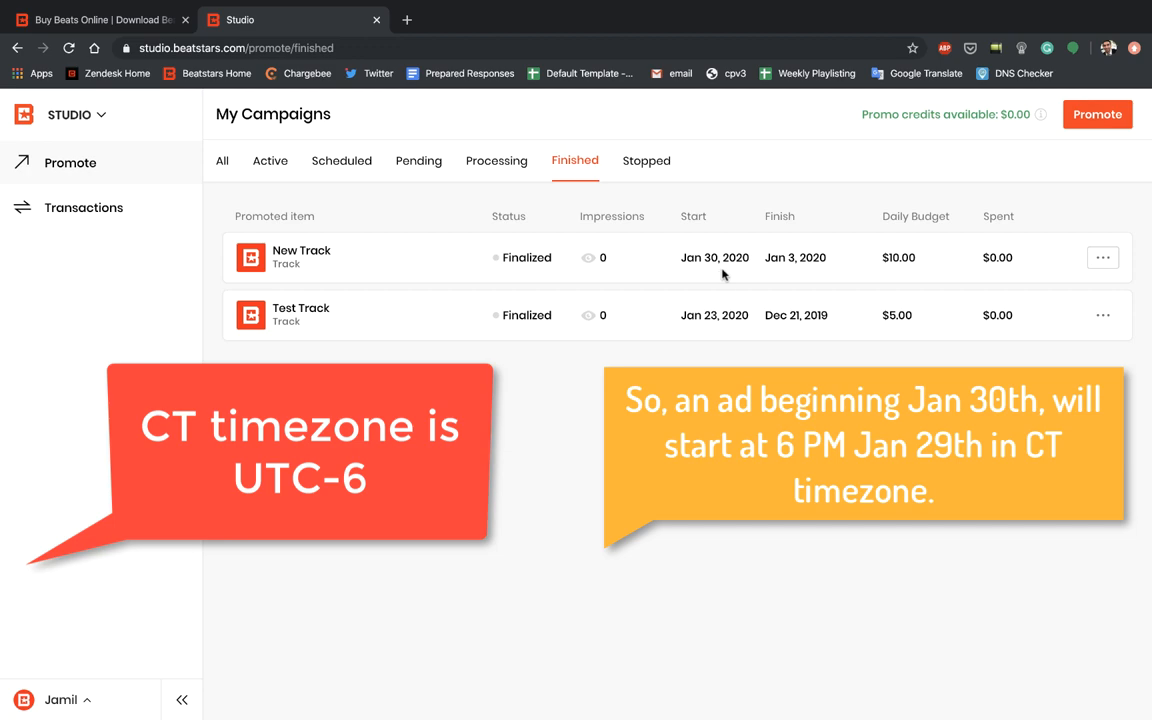